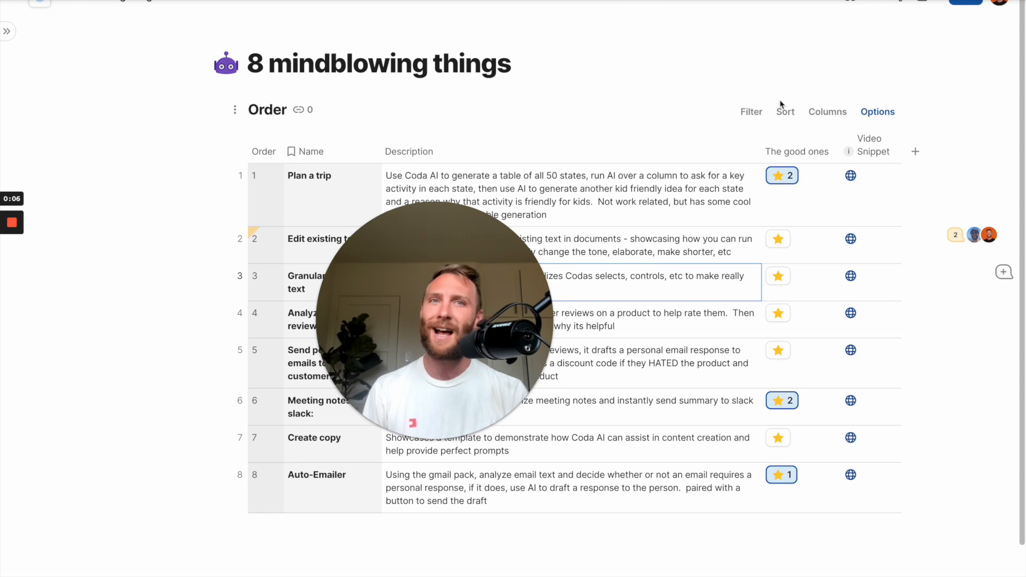
Open the 'Plan a trip around the United States' page from the Order table
click(308, 175)
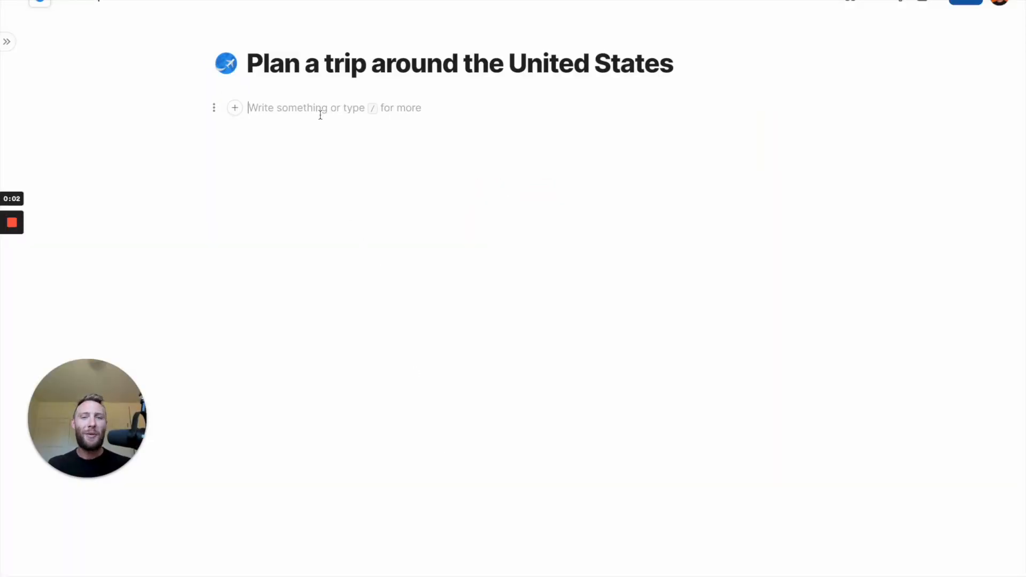
Prompt Help me write for a markdown table of states, capitals, abbreviations and state flowers
text(/)
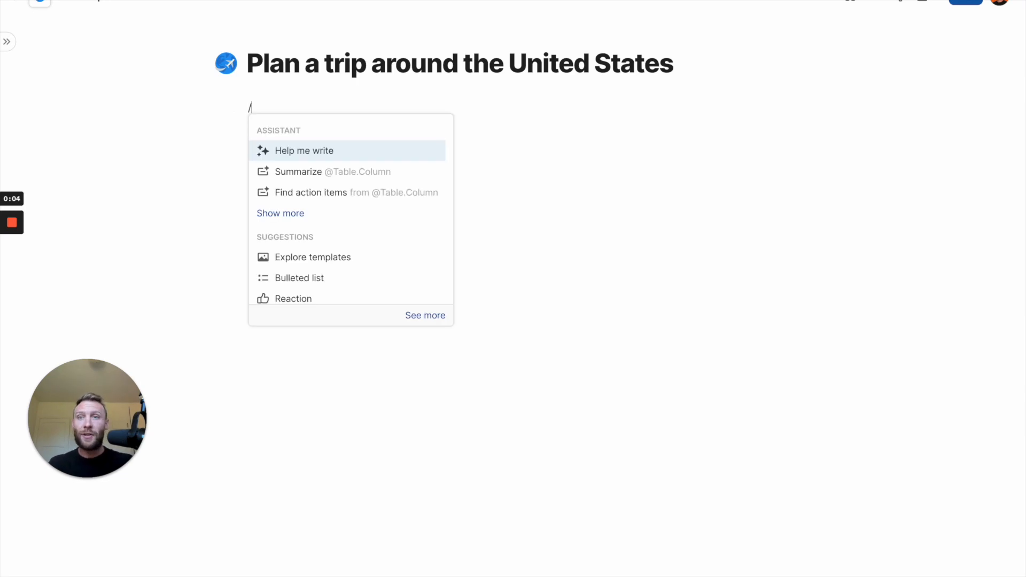
click(303, 150)
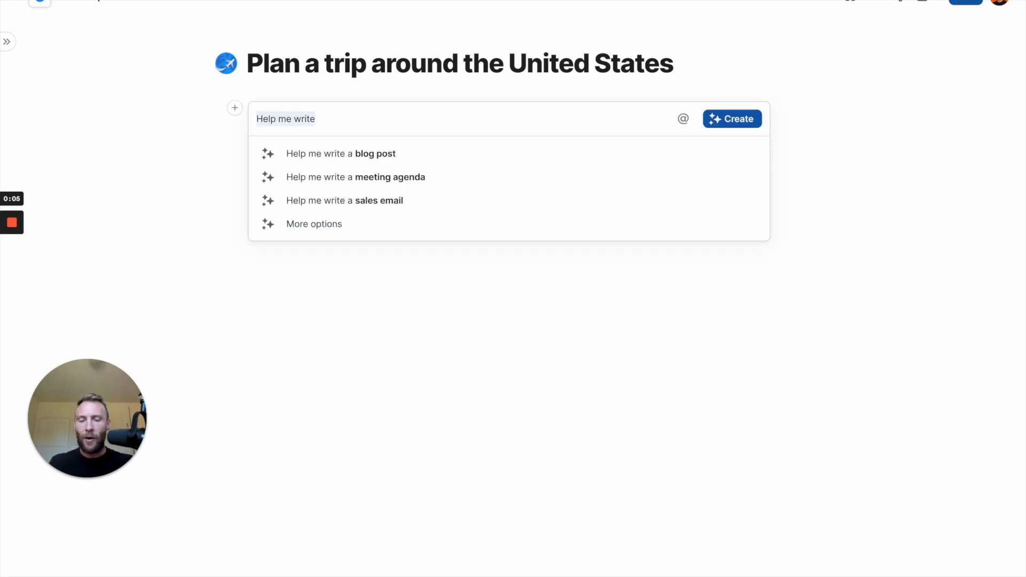
text(Create a table in markdown format of all 50 states in th)
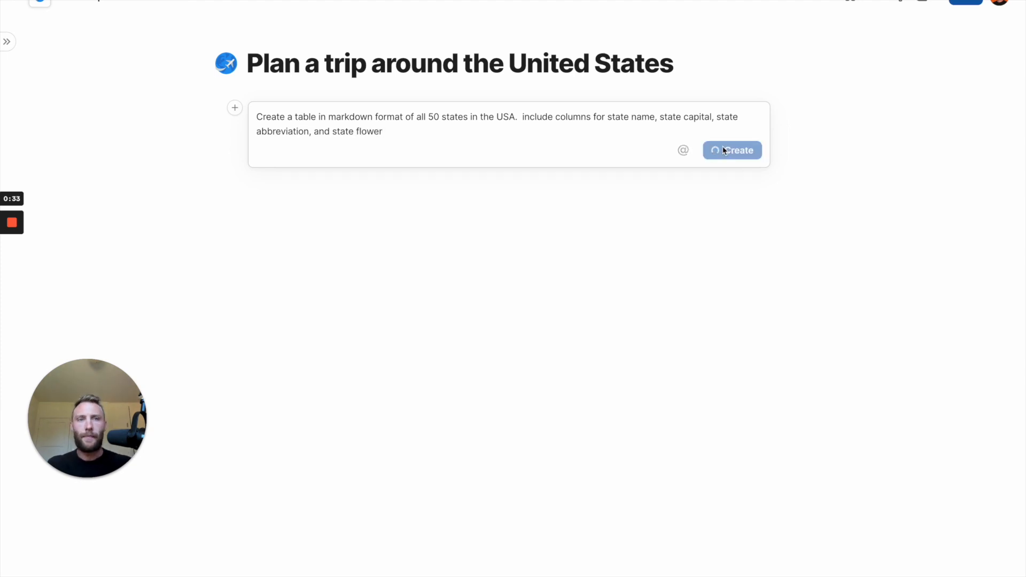
click(731, 149)
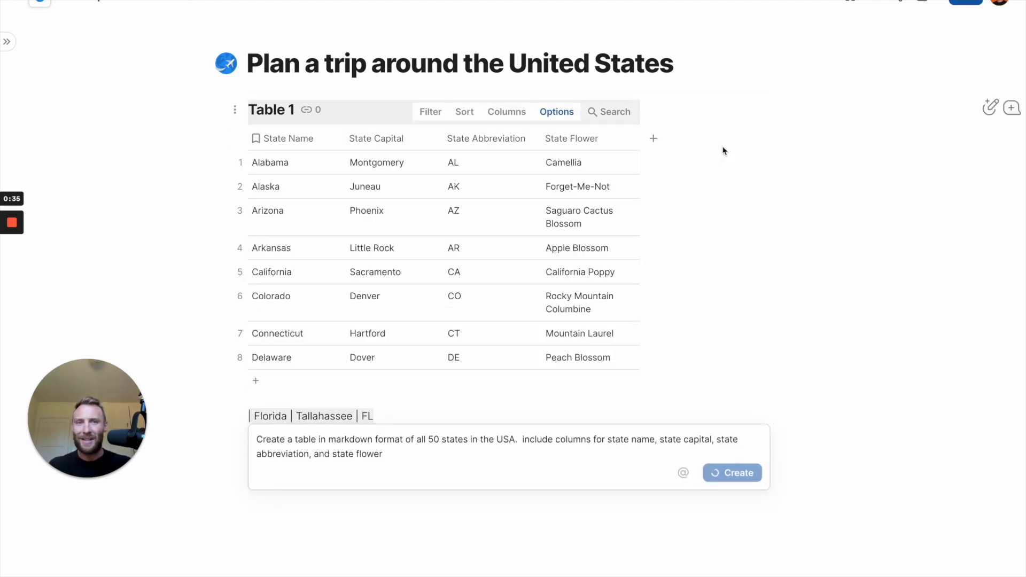
scroll(down, 3)
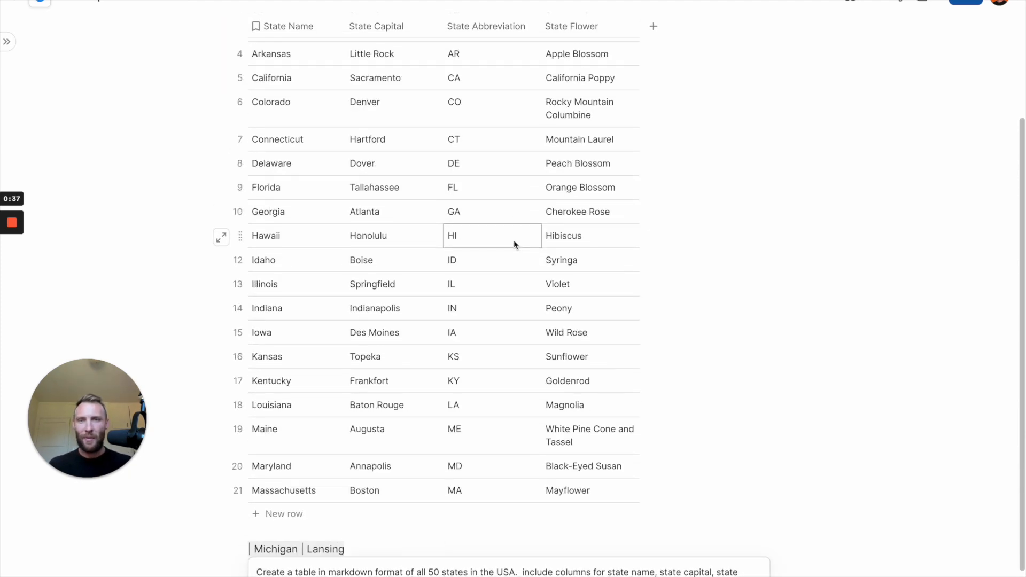
scroll(down, 3)
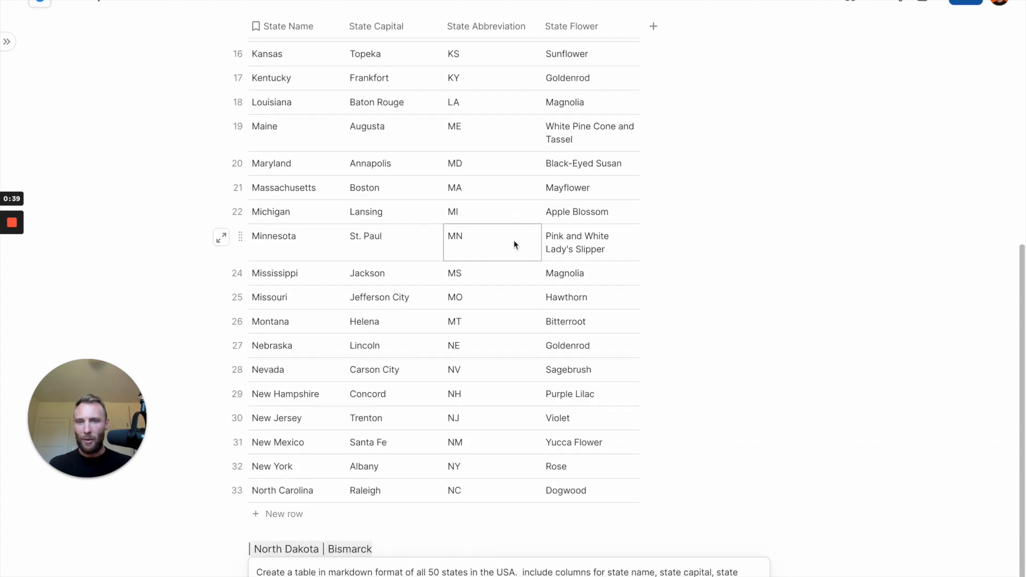
scroll(down, 3)
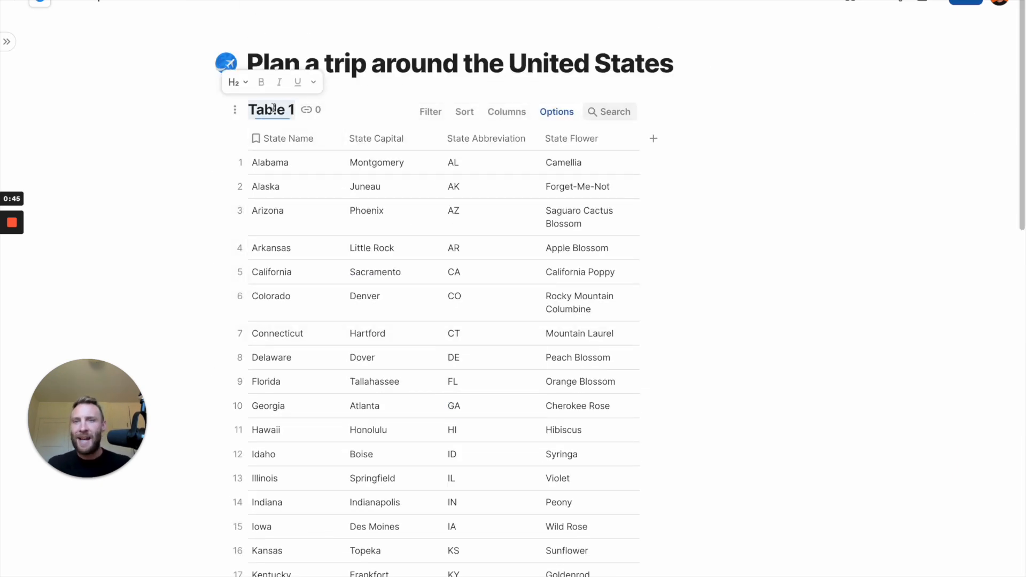
Rename the table '50 States' and AI-fill a new 'Key Act' column with one activity per state
text(50 States)
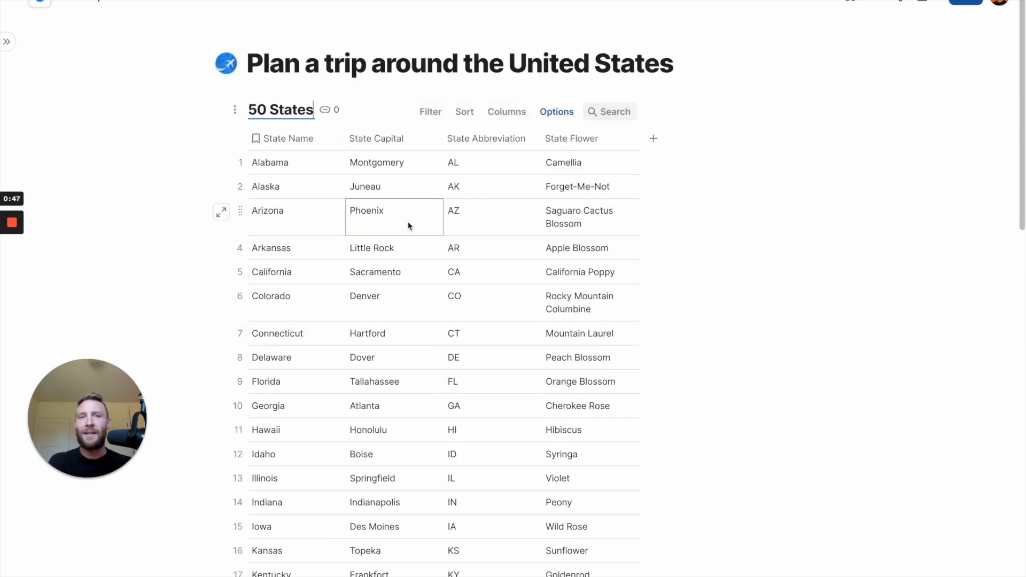
click(653, 138)
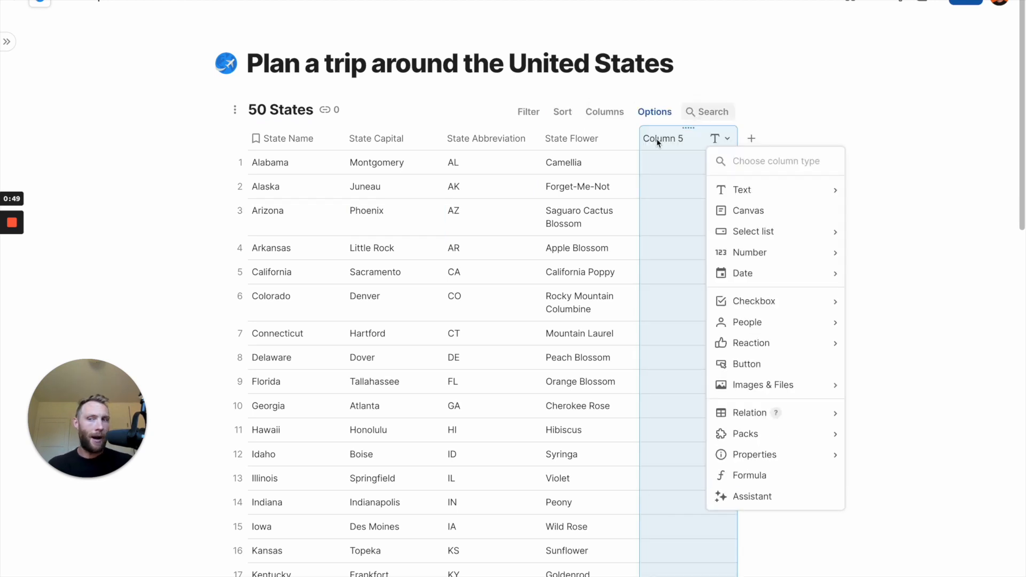
mouse_move(750, 231)
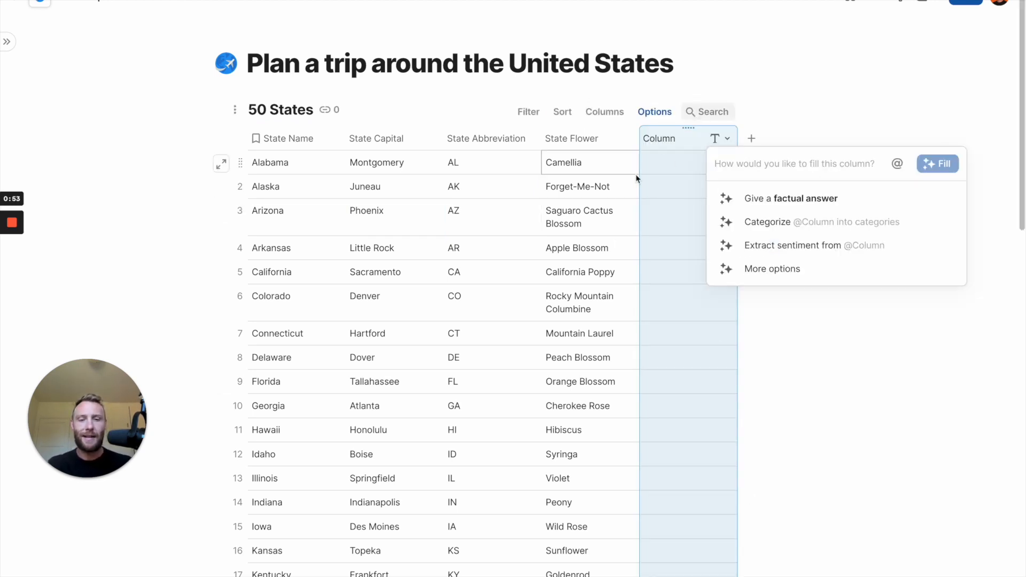
click(785, 163)
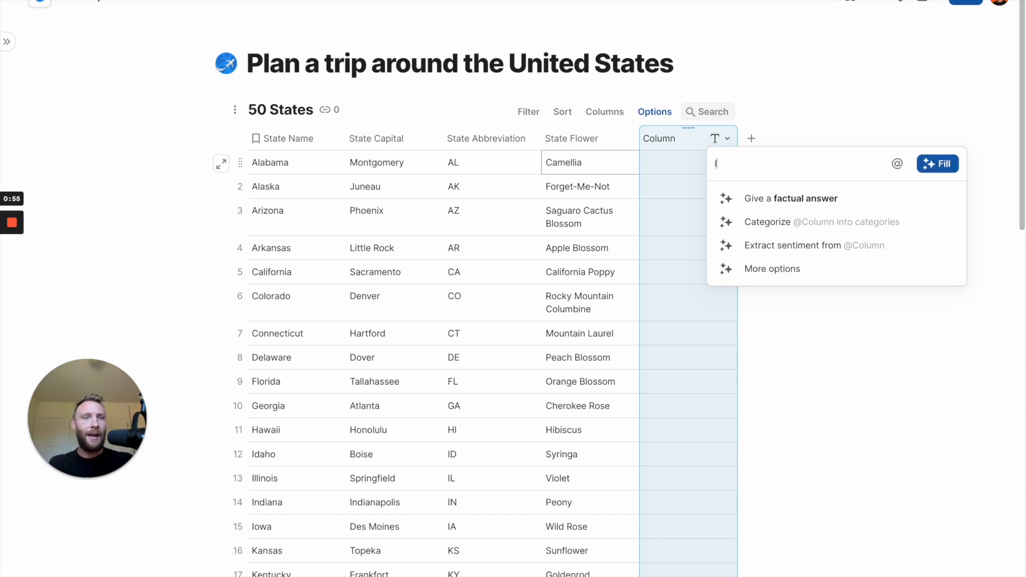
text(I am going on a trip through the united states.  Help)
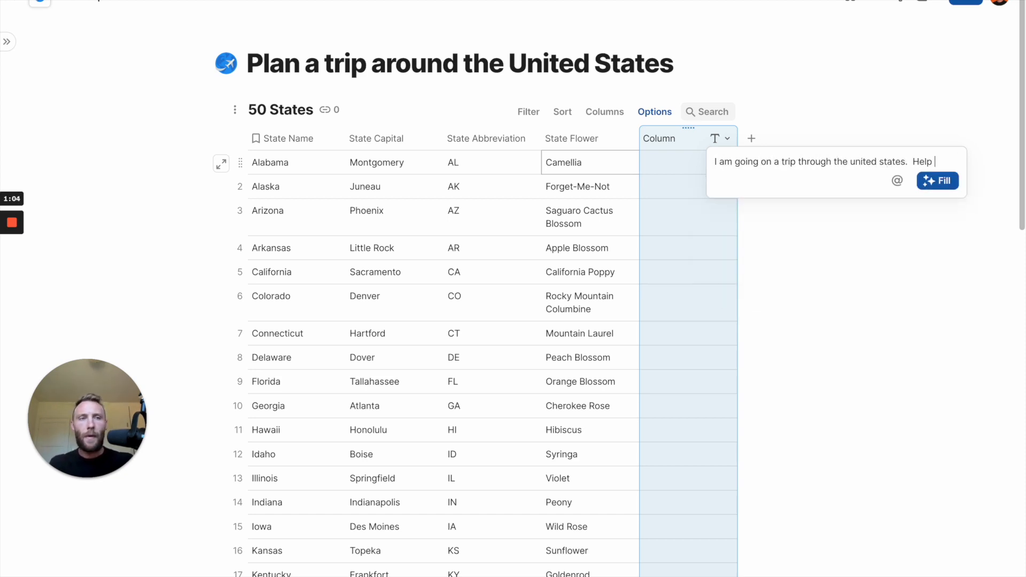
text(identify one key activity I should do in the state of State Name)
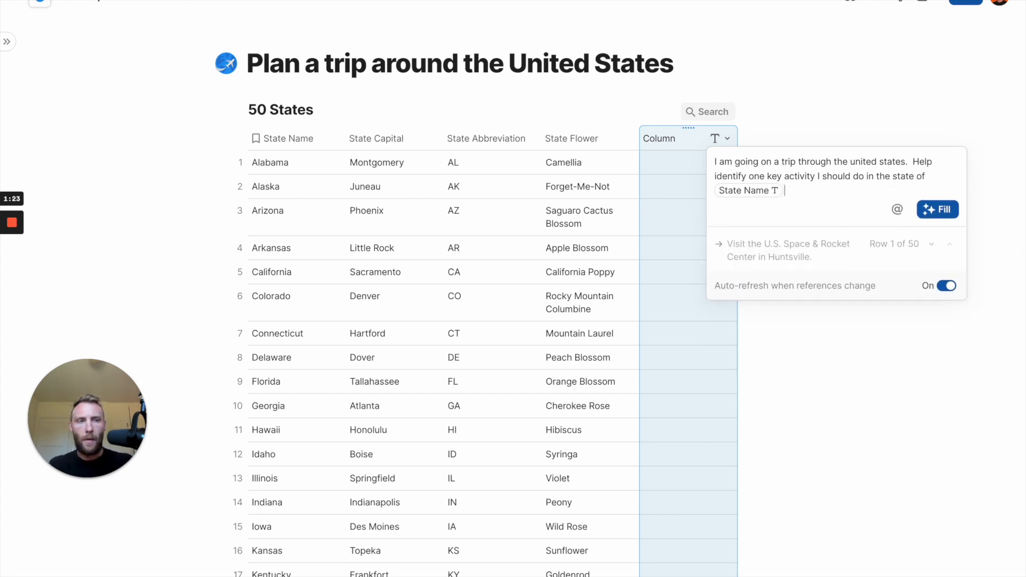
click(937, 209)
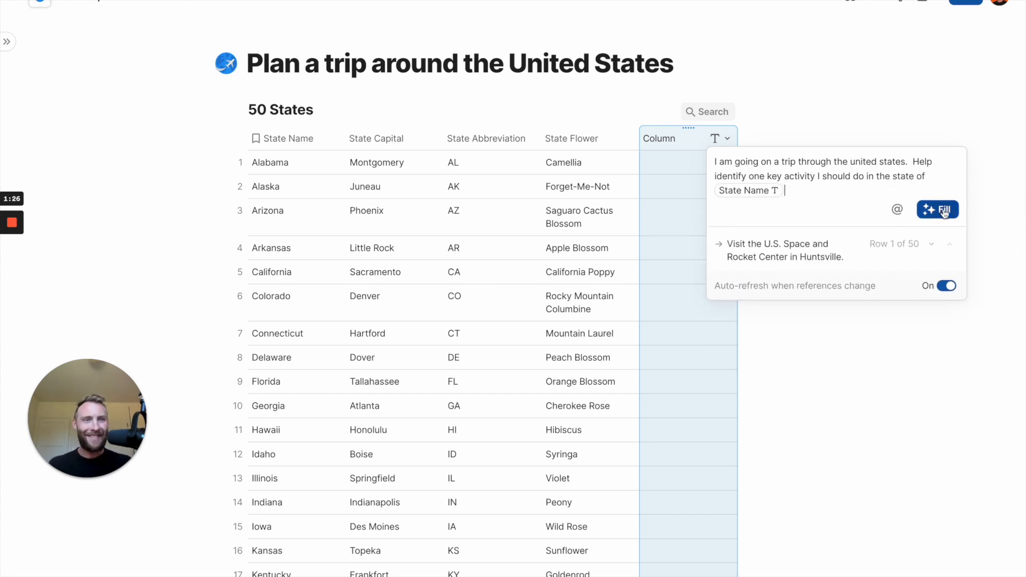
click(936, 210)
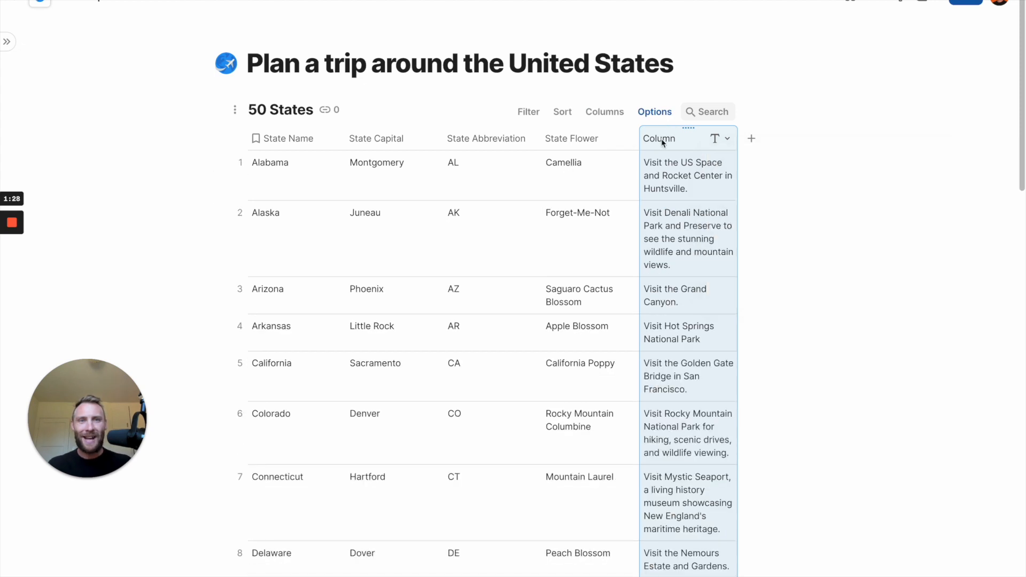
text(Key Act)
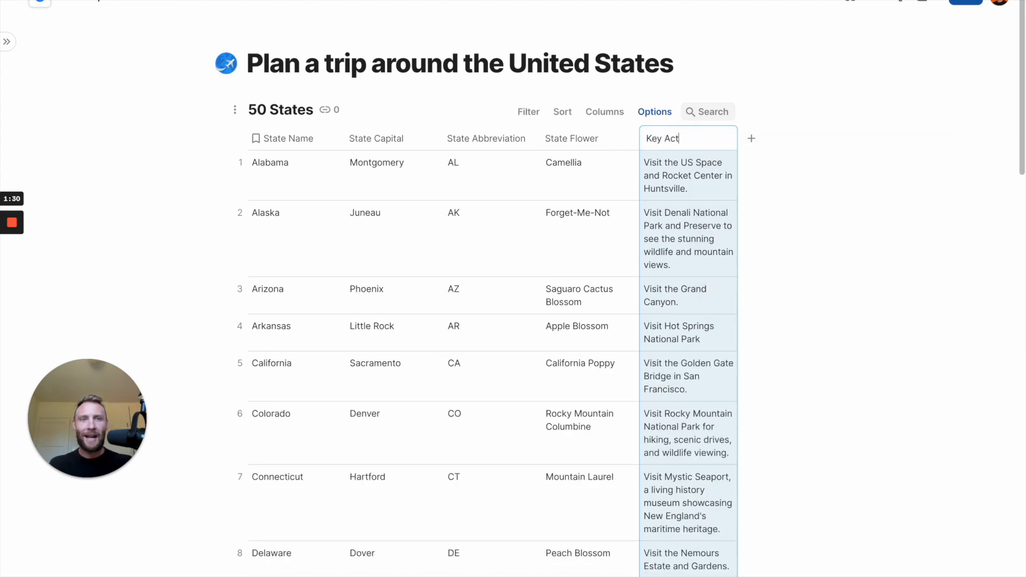
Add an AI-filled 'Acti…' column of kid-friendly activities for each state
click(751, 138)
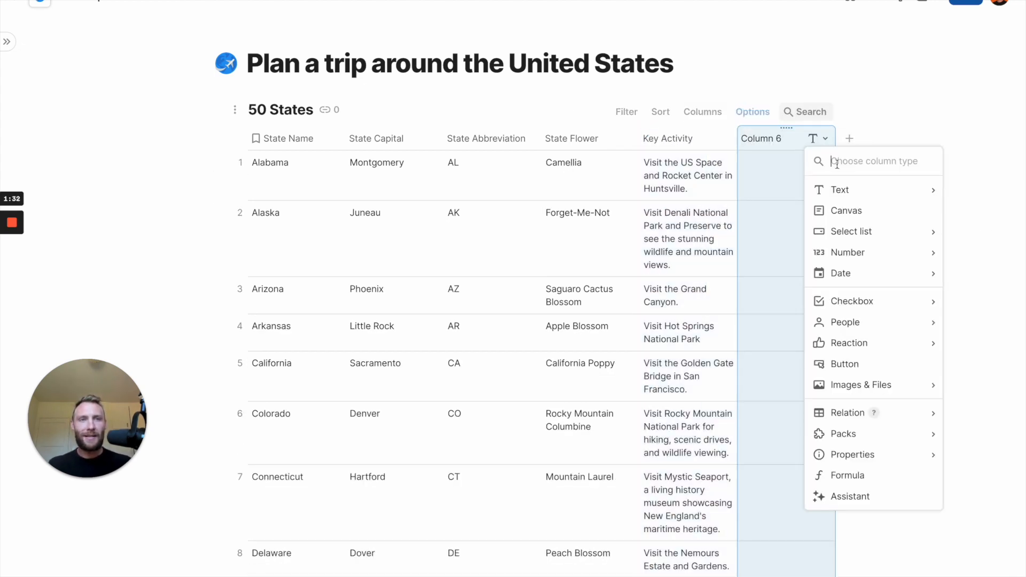
text(I have kids and am going on a t)
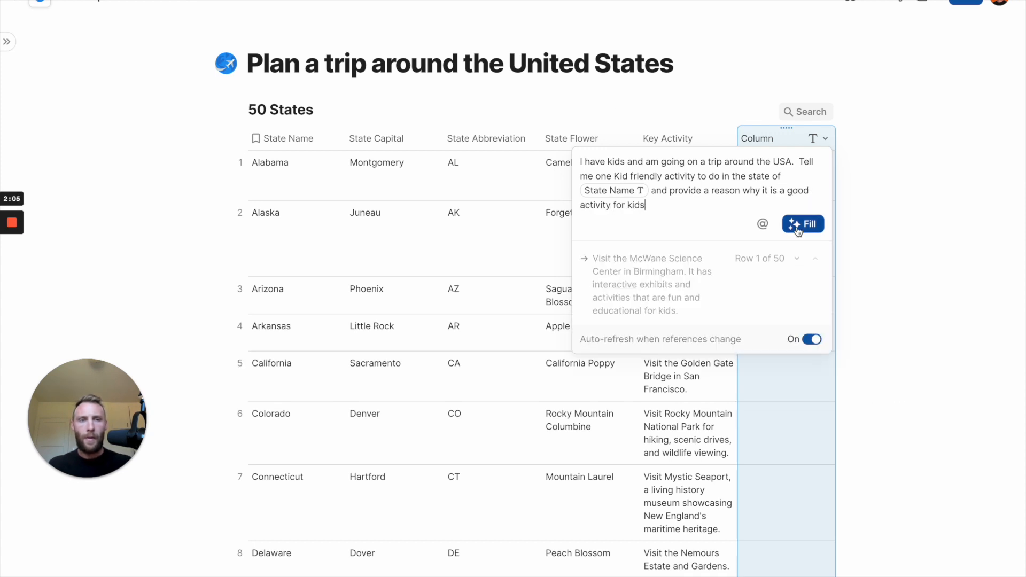
click(802, 224)
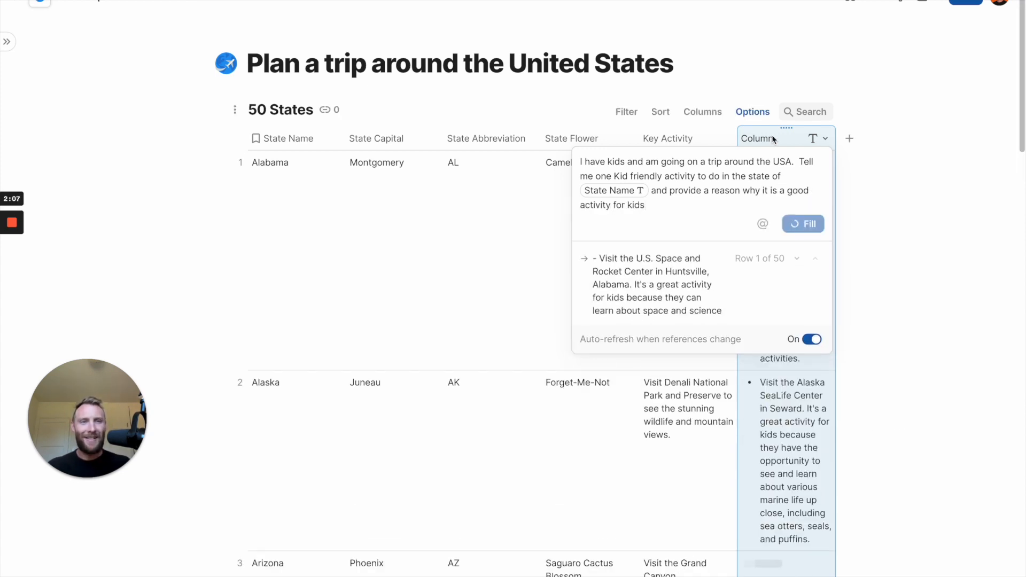
click(803, 224)
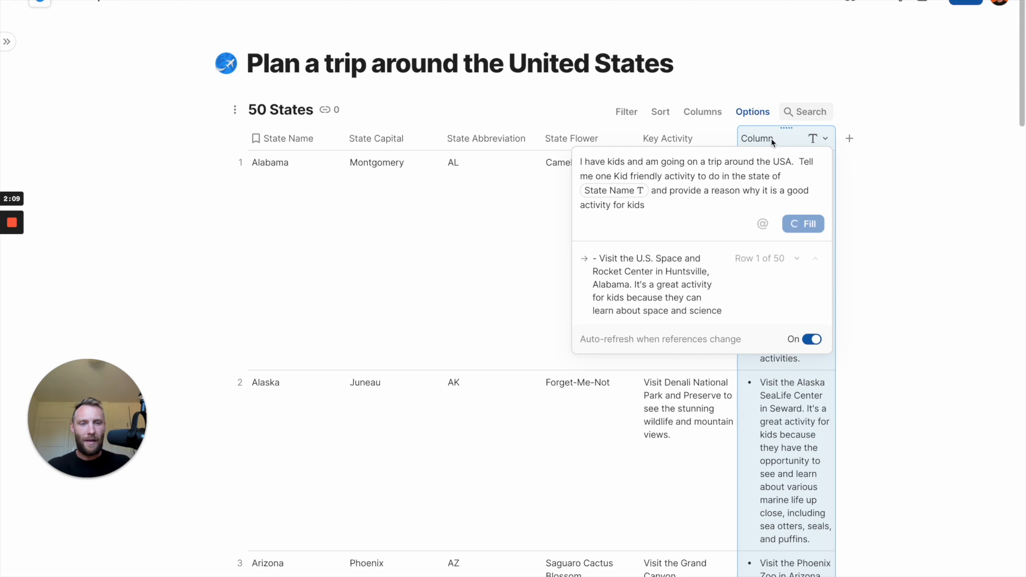
text(Activity to c)
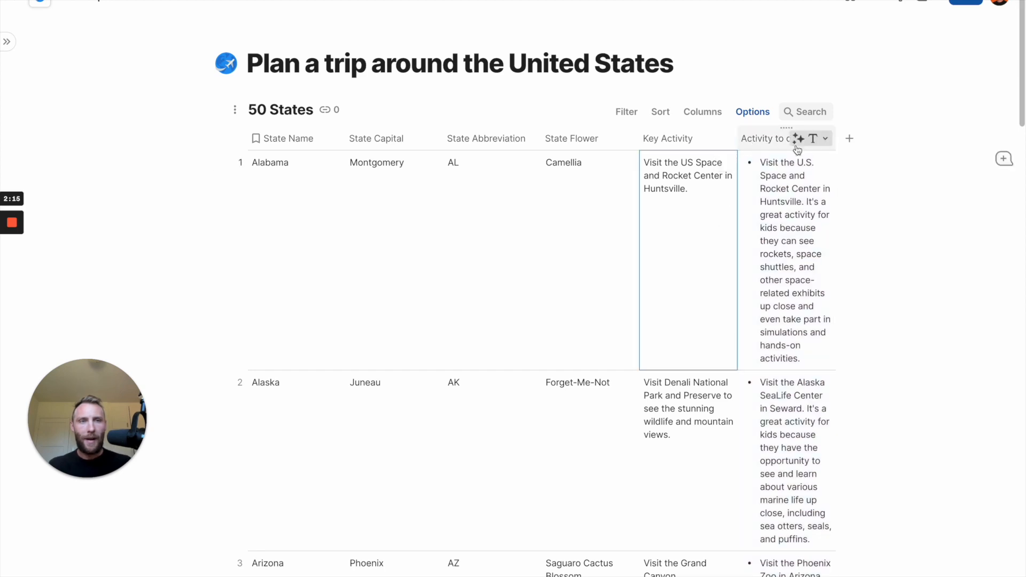
click(376, 162)
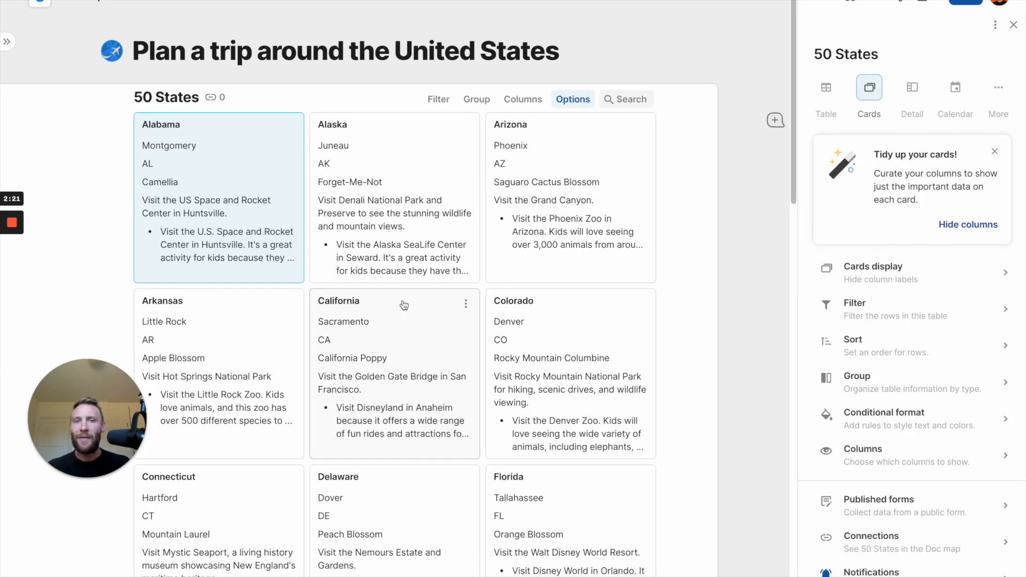
Scroll through the 50 States table displayed as one card per state
scroll(down, 3)
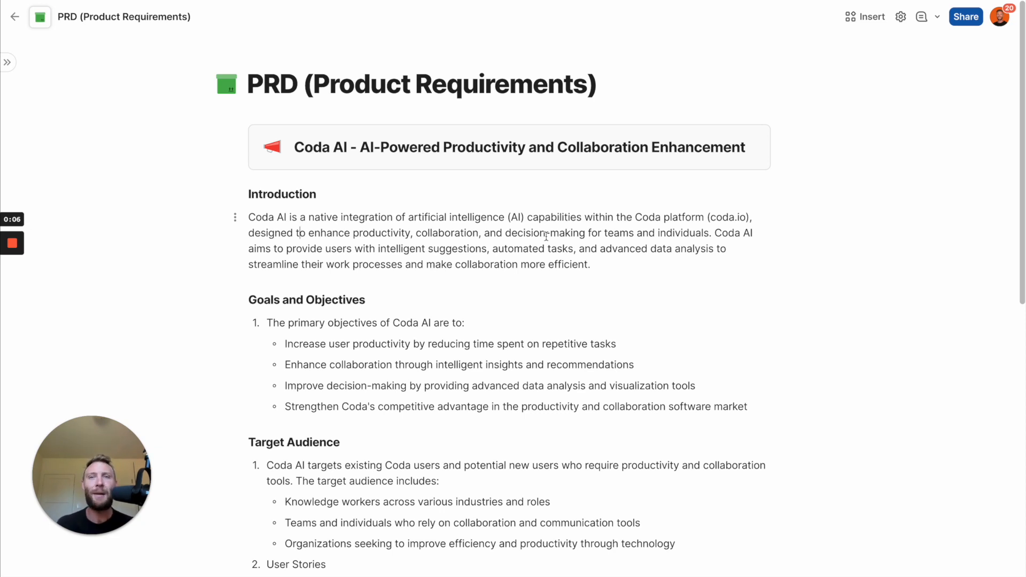
Select the PRD's Introduction paragraph and apply an AI elaboration to it
click(589, 264)
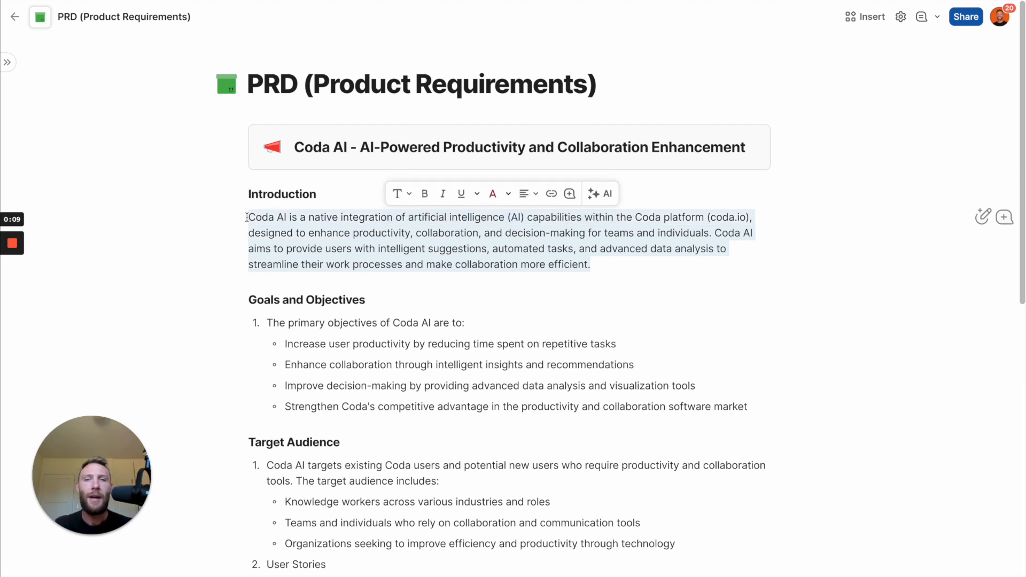
click(600, 193)
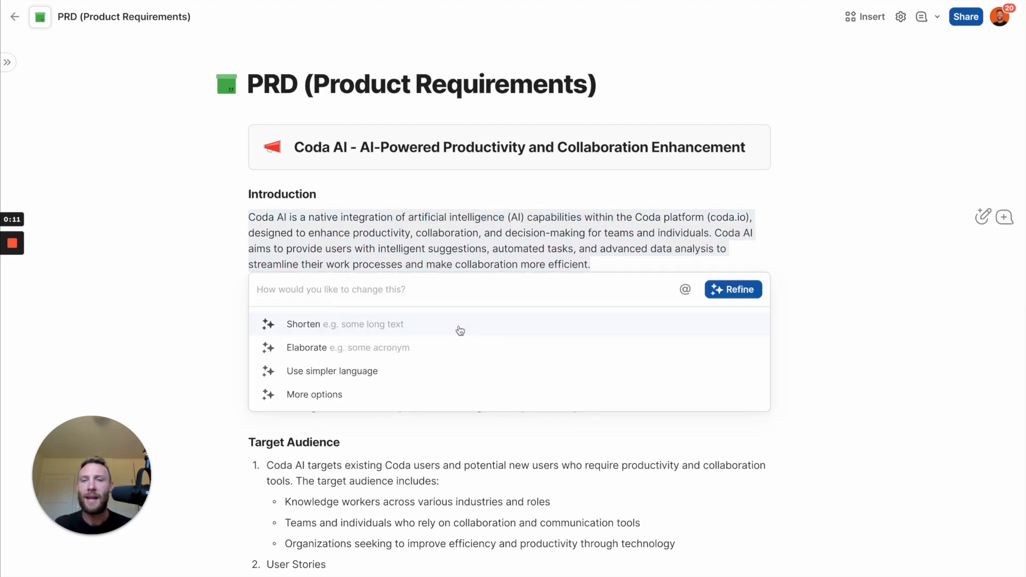
click(307, 347)
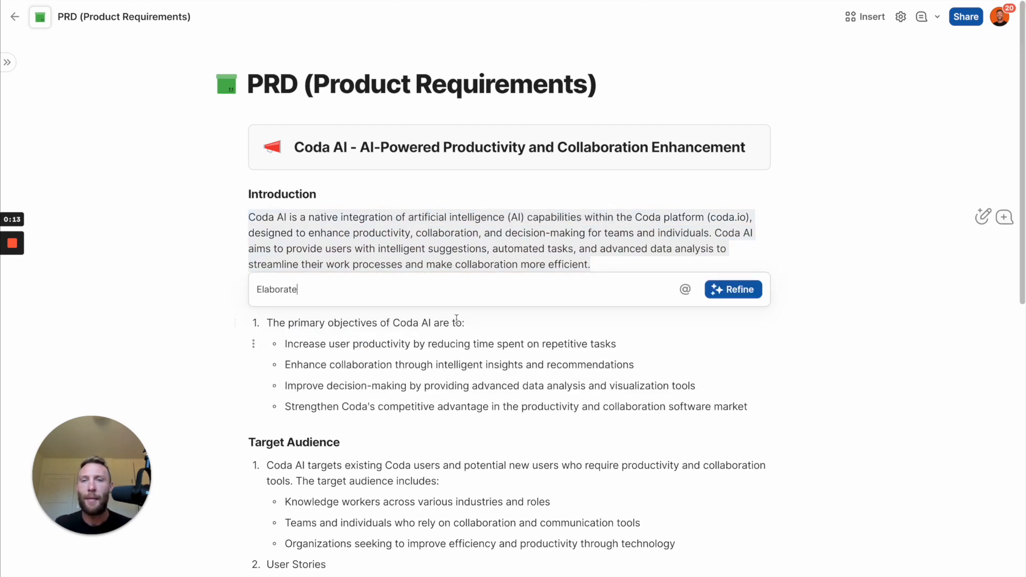
click(733, 289)
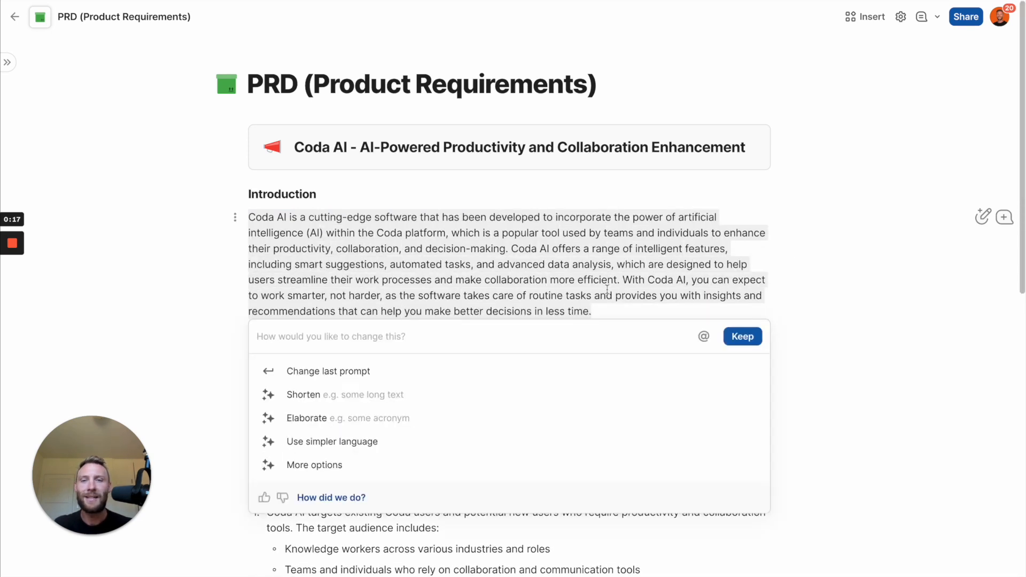
Shorten the Introduction with AI, then rewrite it in simpler language
click(303, 394)
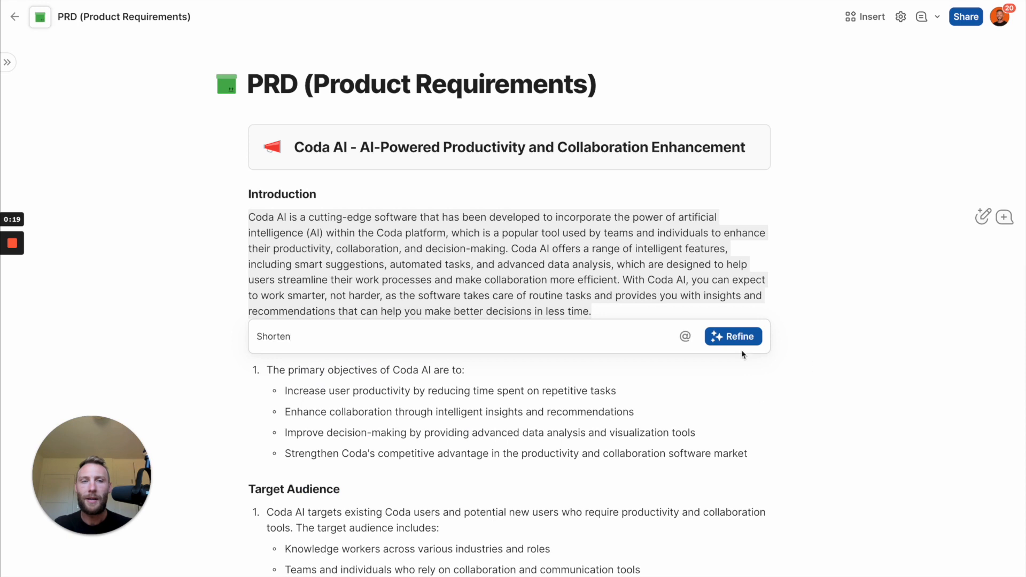
click(732, 336)
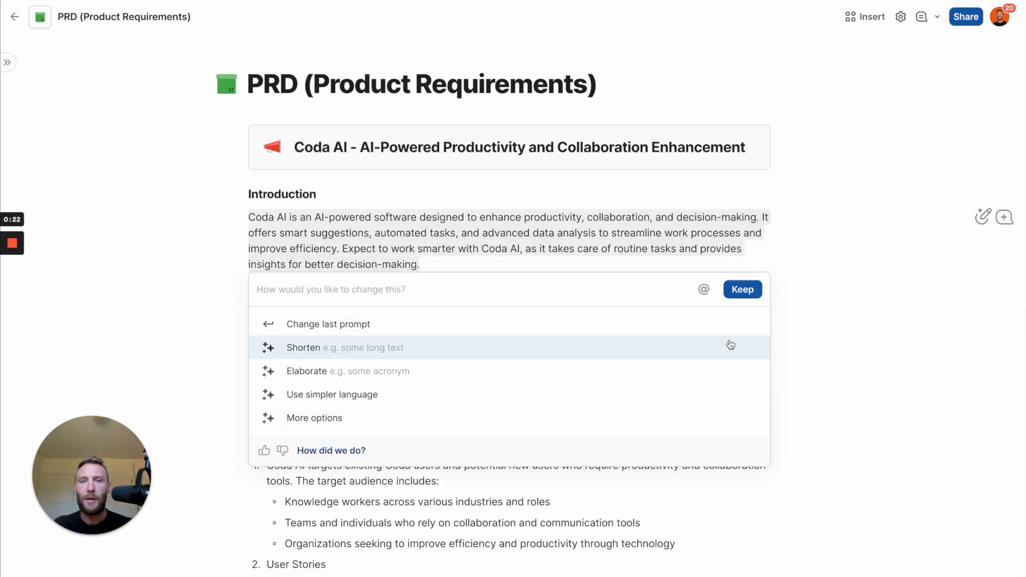
mouse_move(412, 379)
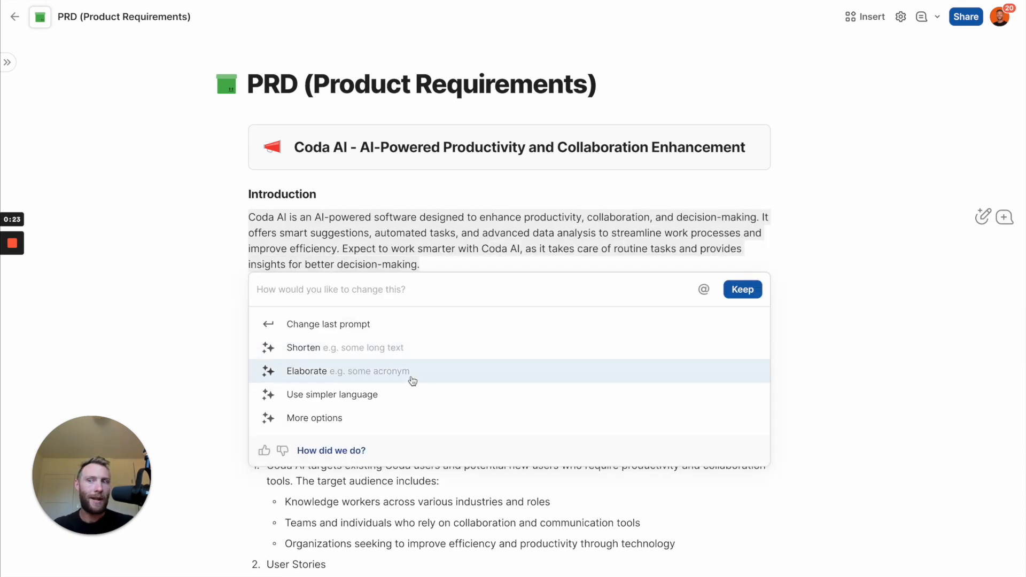
click(332, 393)
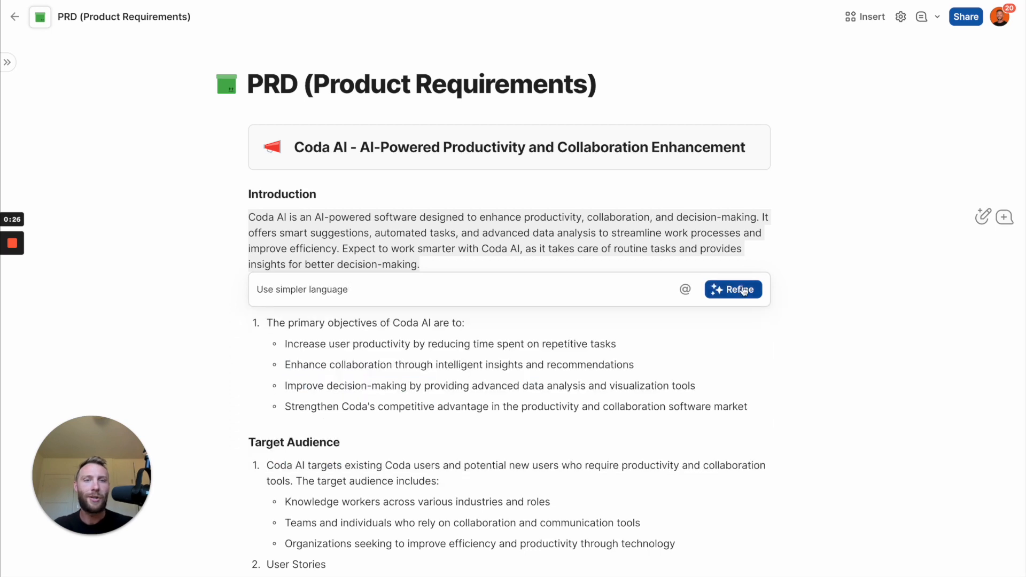
click(732, 289)
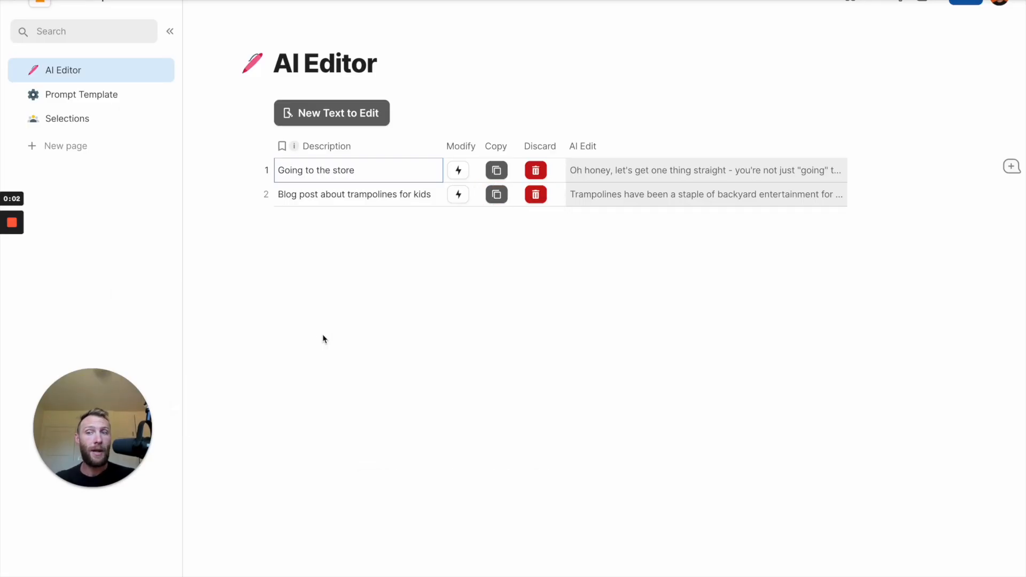
mouse_move(356, 299)
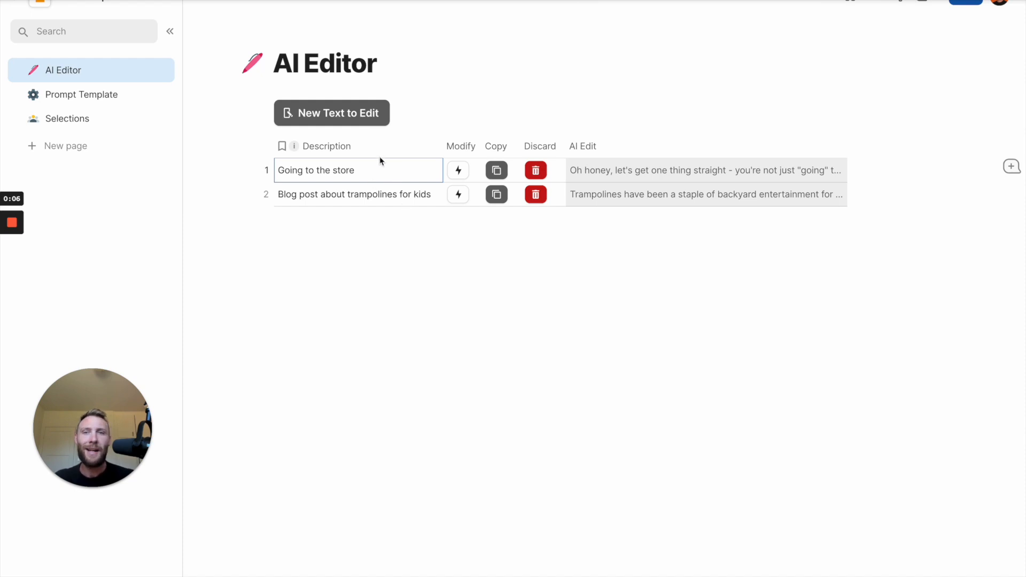
Add a text to edit: 3 Paragraphs, 25 years old, Substantial Revision, Empathetic tone
click(331, 113)
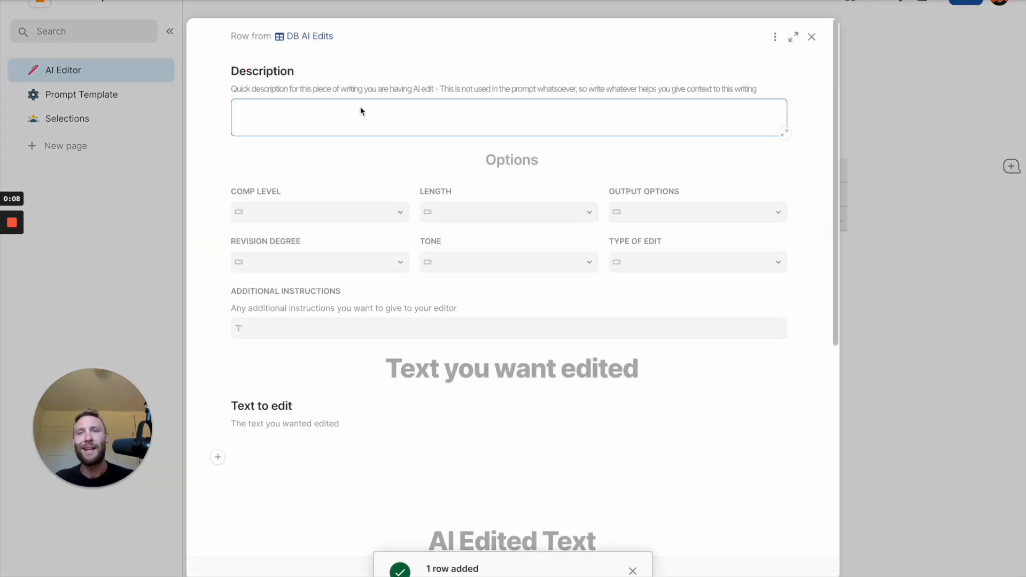
scroll(down, 3)
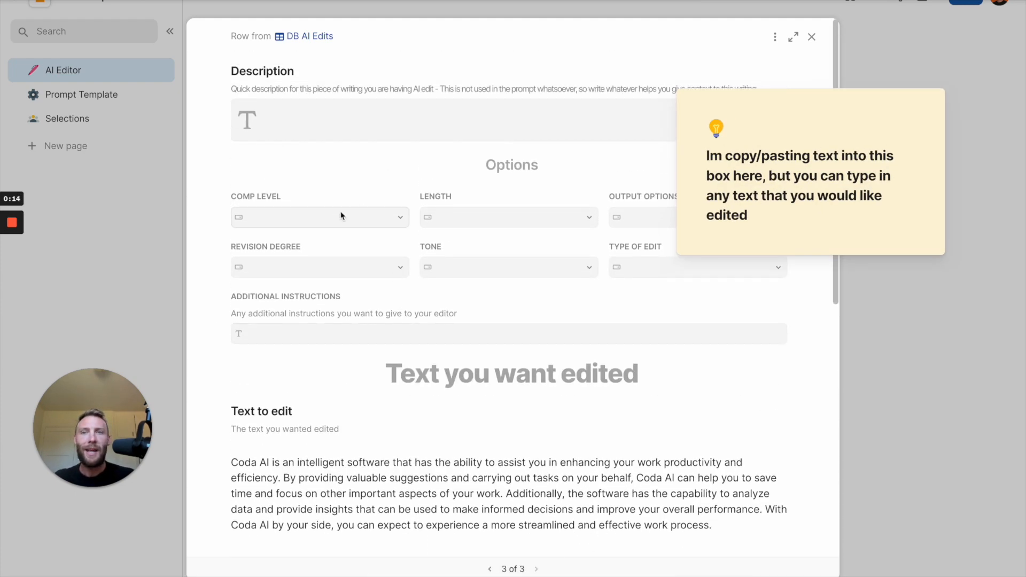
click(508, 217)
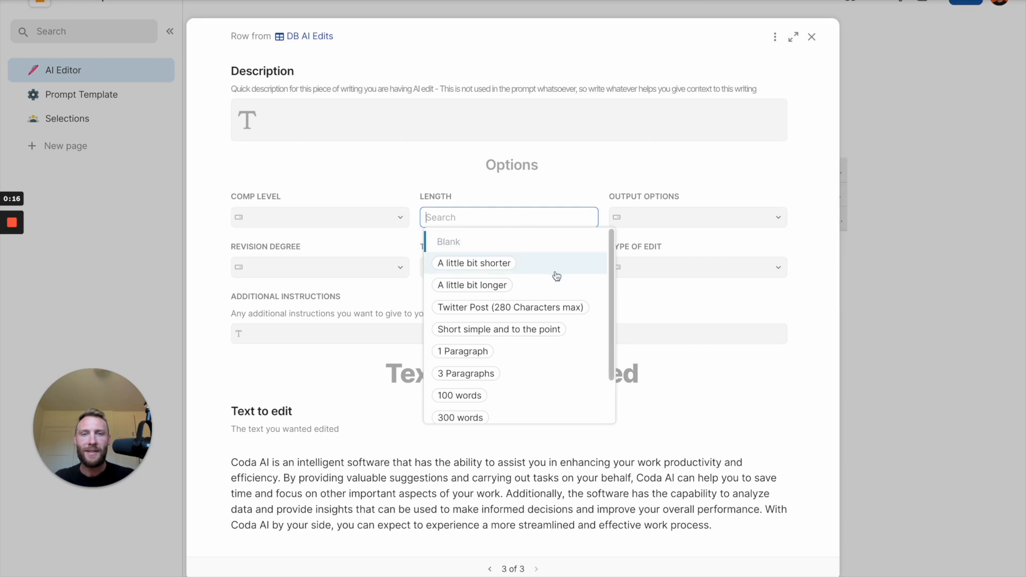
click(466, 373)
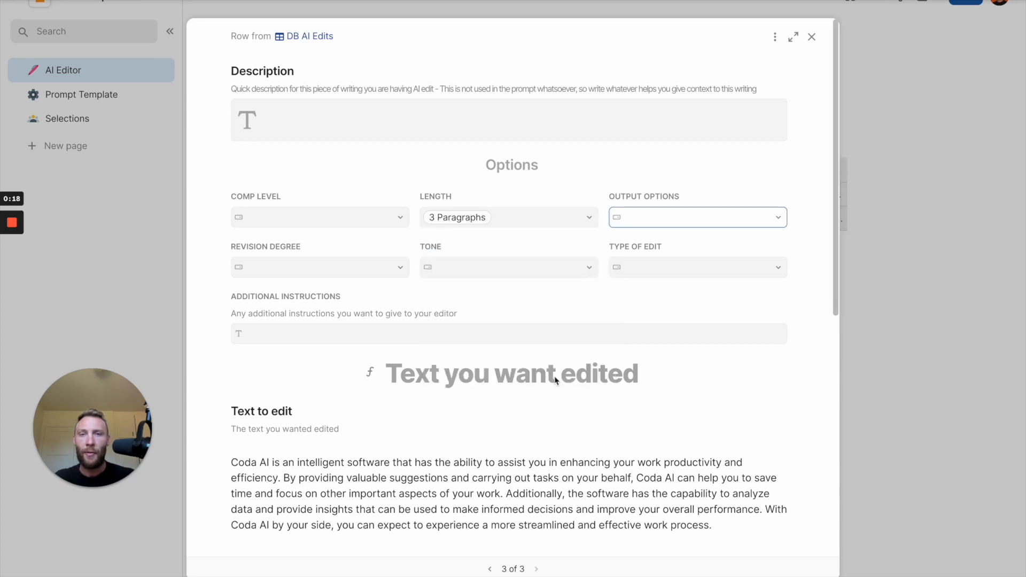
click(319, 217)
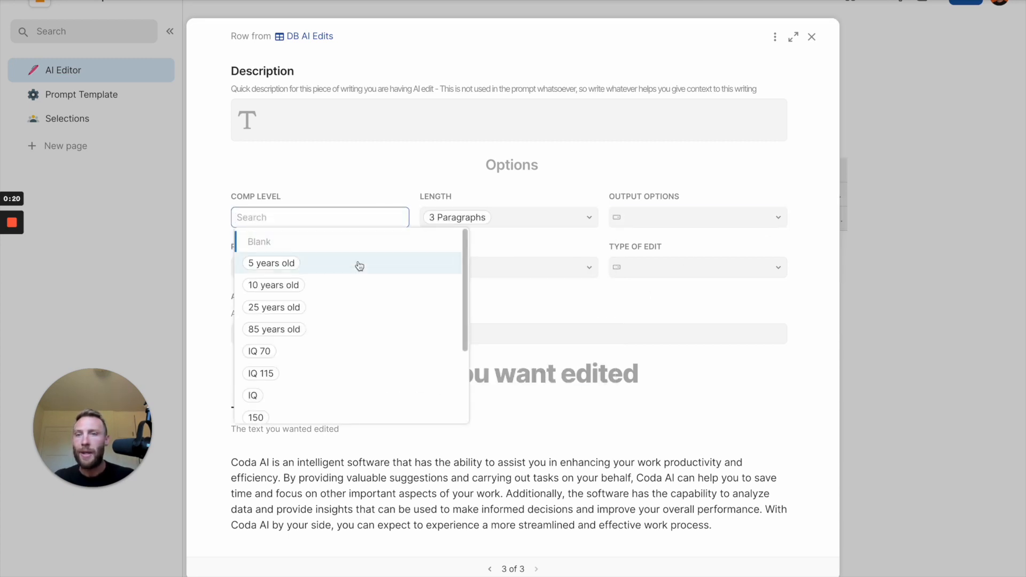
click(273, 307)
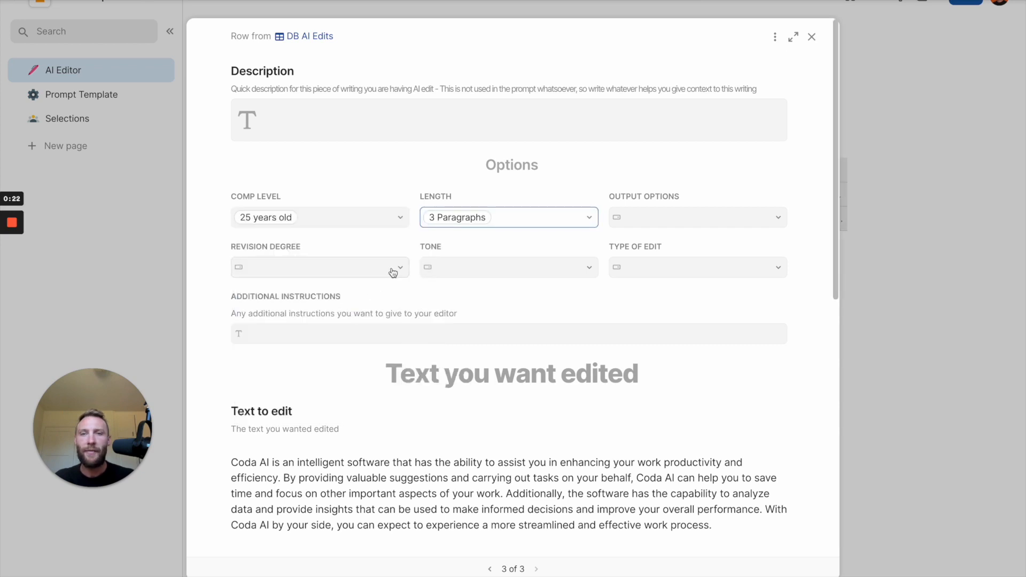
click(508, 267)
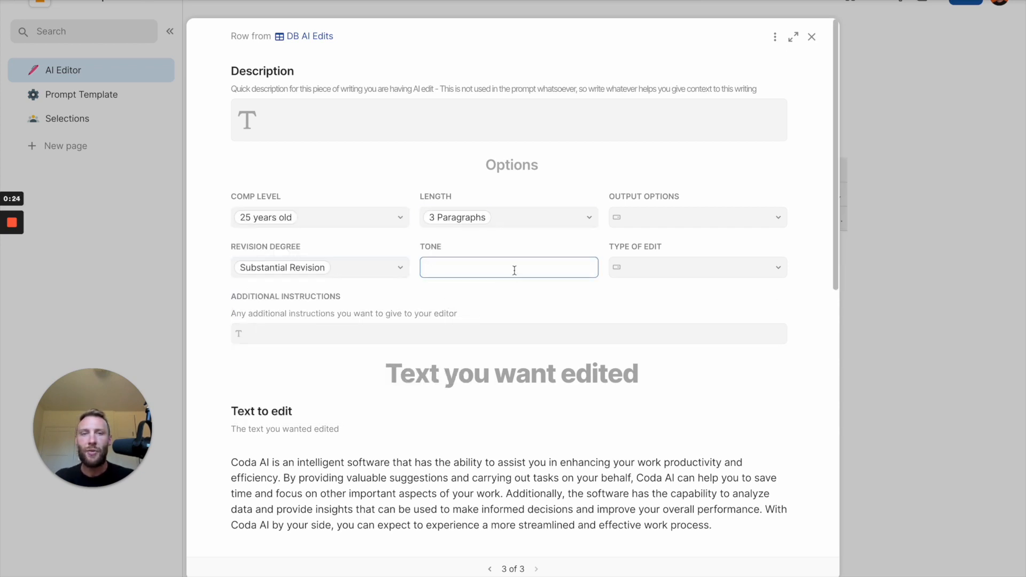
click(508, 267)
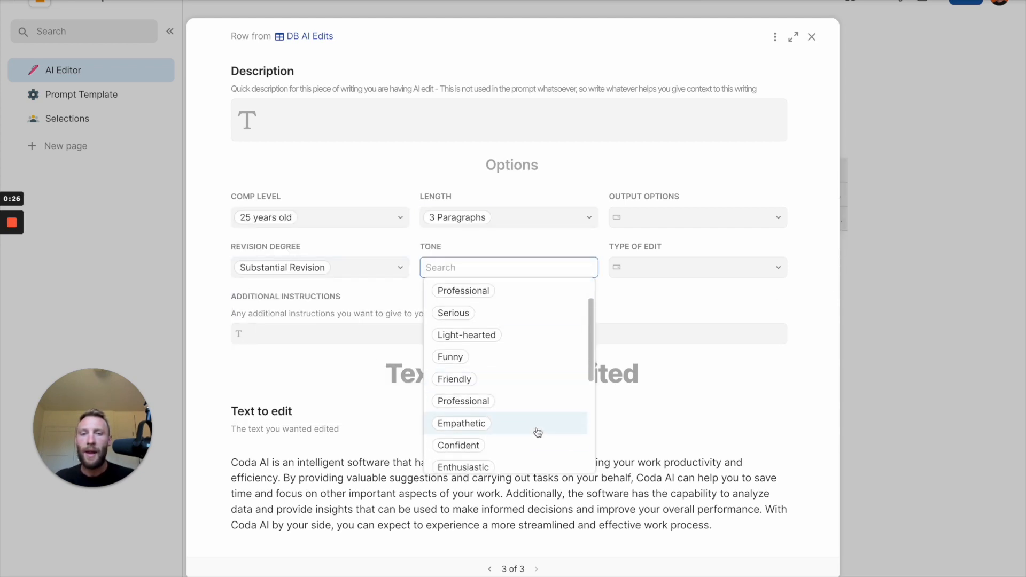
click(460, 424)
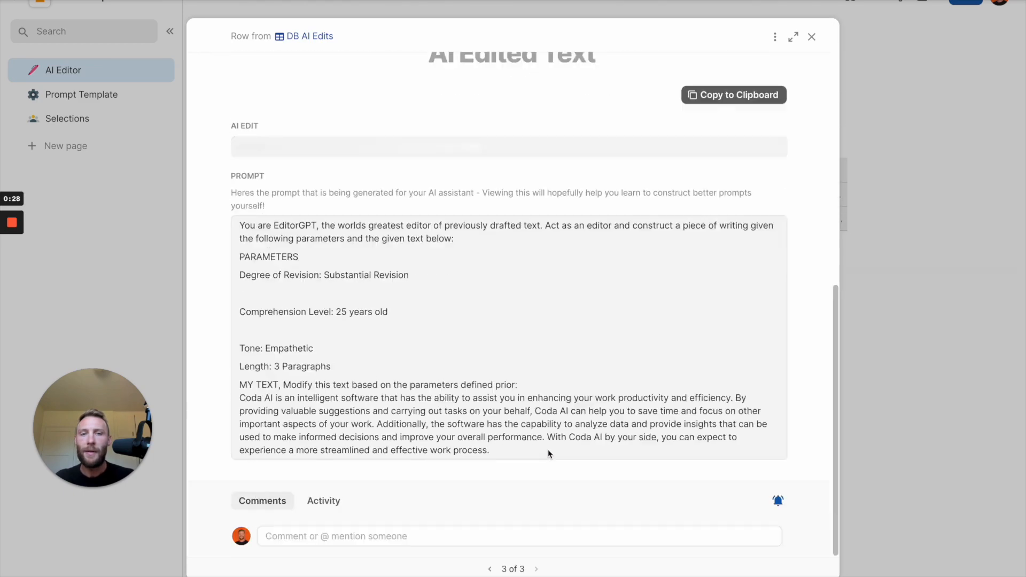
mouse_move(347, 146)
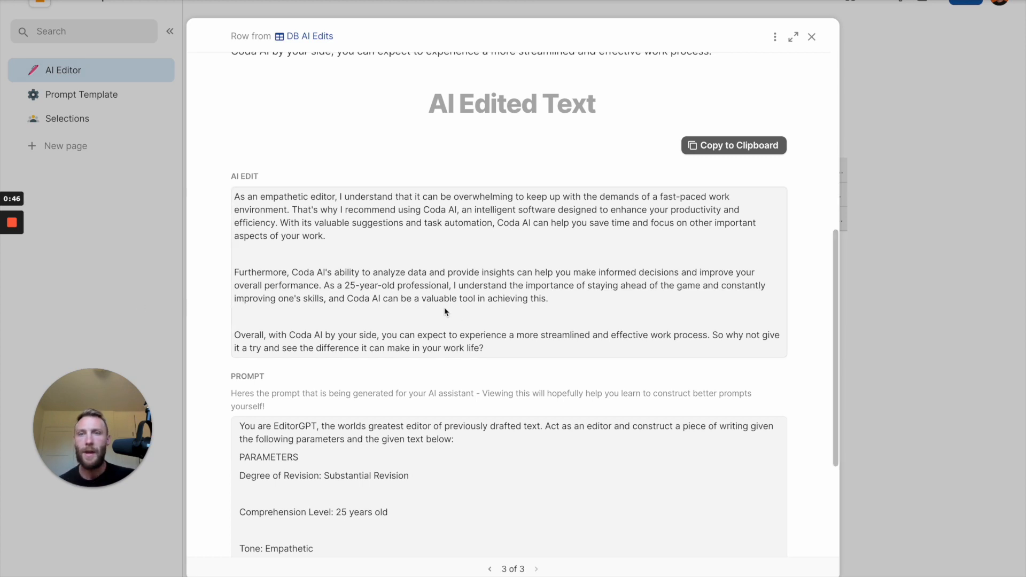
mouse_move(483, 284)
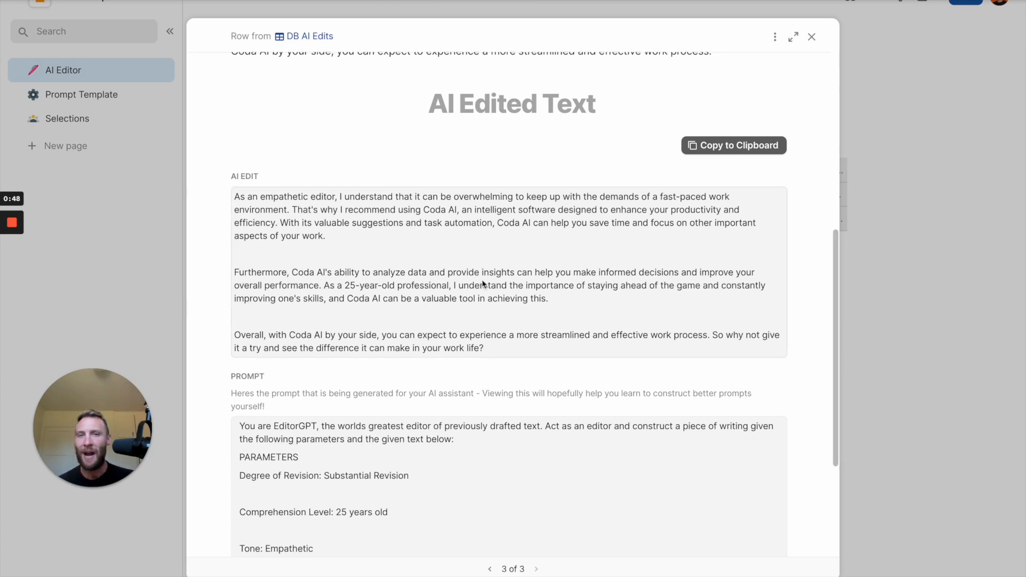
mouse_move(529, 271)
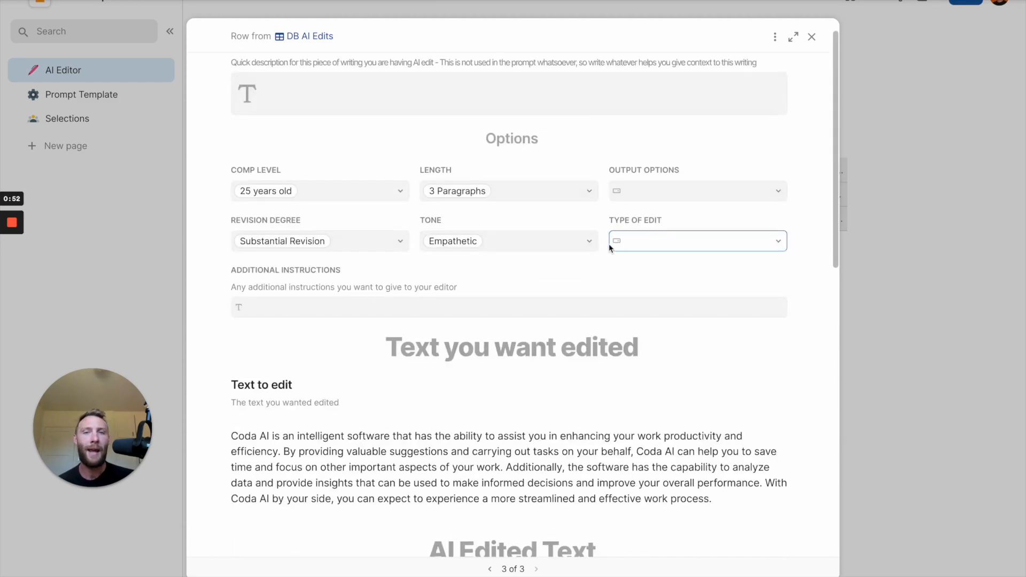
Switch the AI Editor row's Tone dropdown to Witty
click(507, 241)
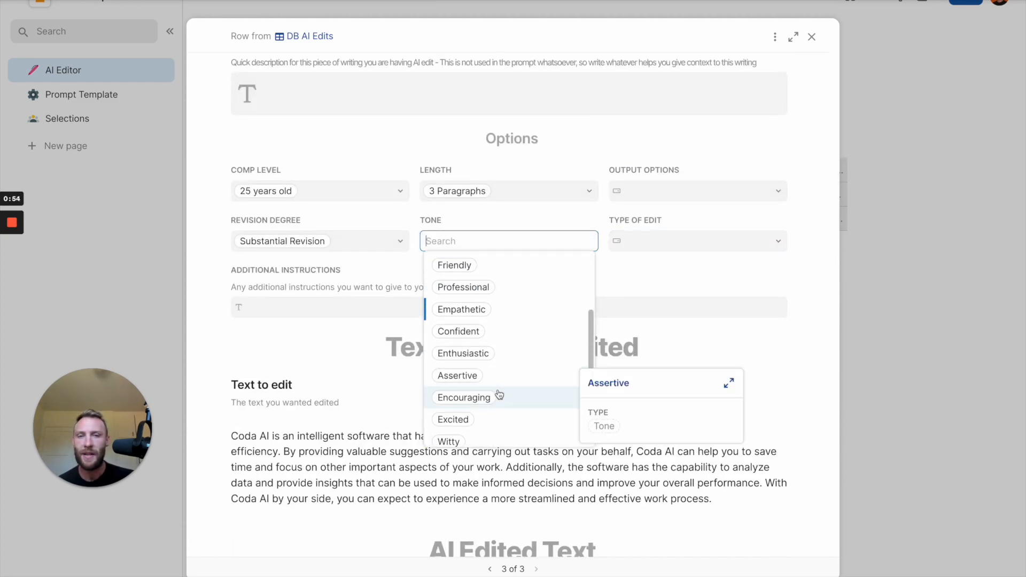
click(448, 441)
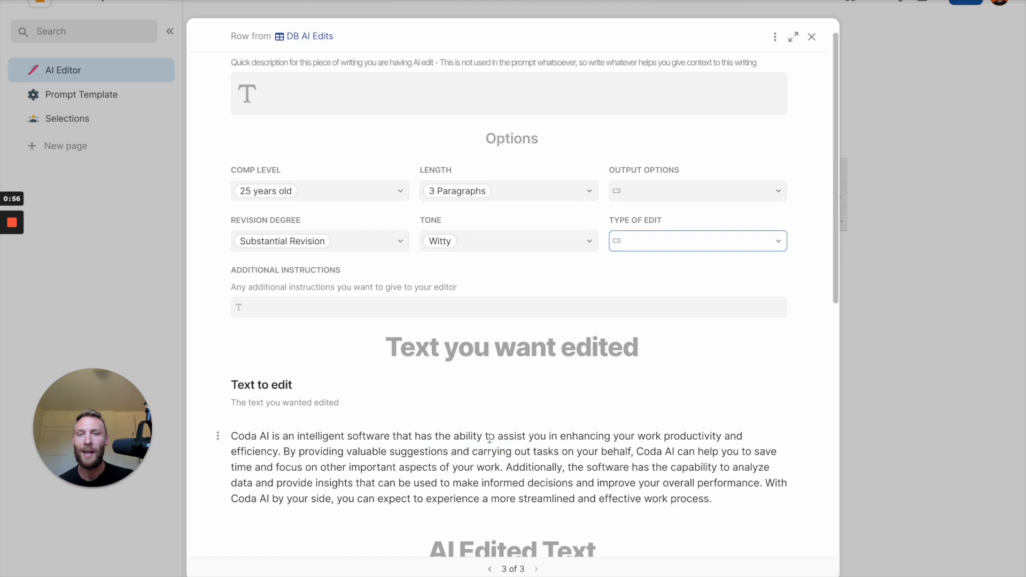
scroll(down, 3)
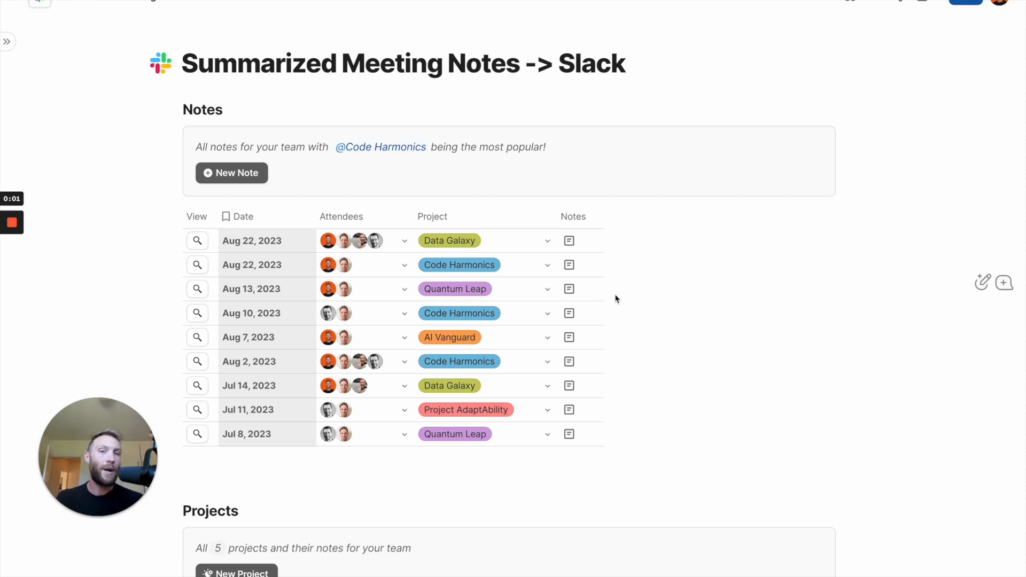
Add AI-filled Column 6 giving each meeting's summary, key themes and action items from Notes
click(198, 288)
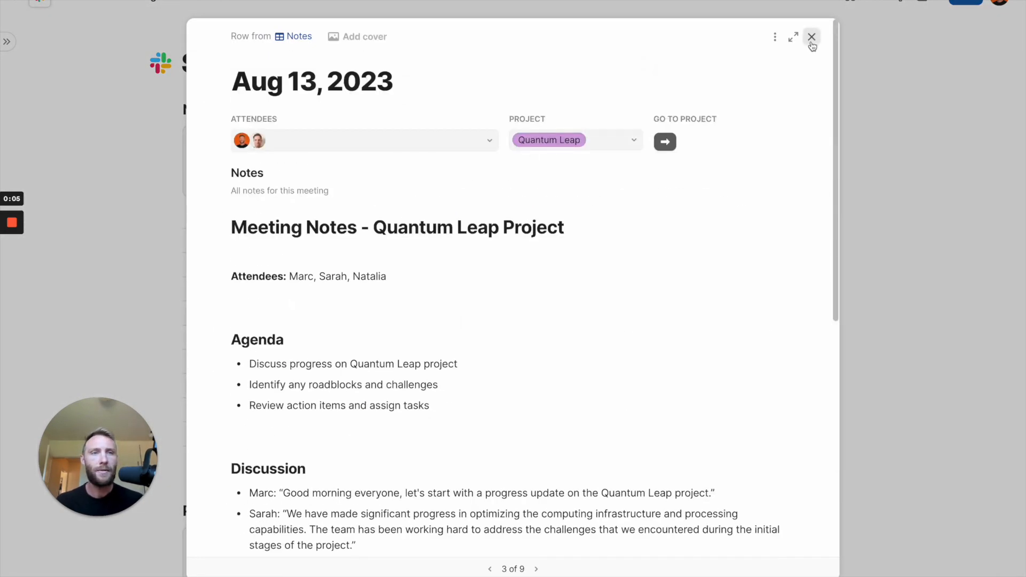
click(811, 37)
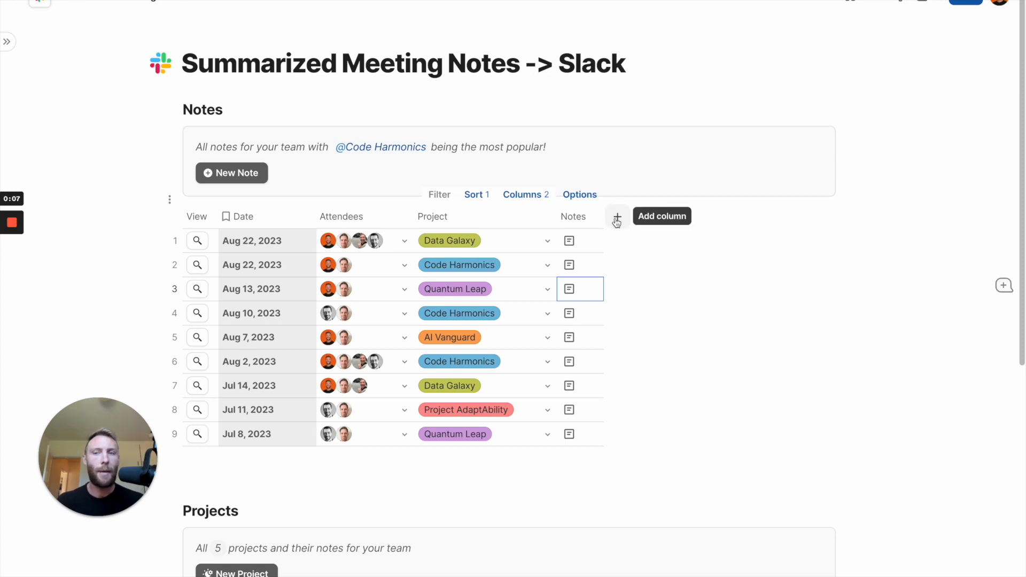
click(616, 216)
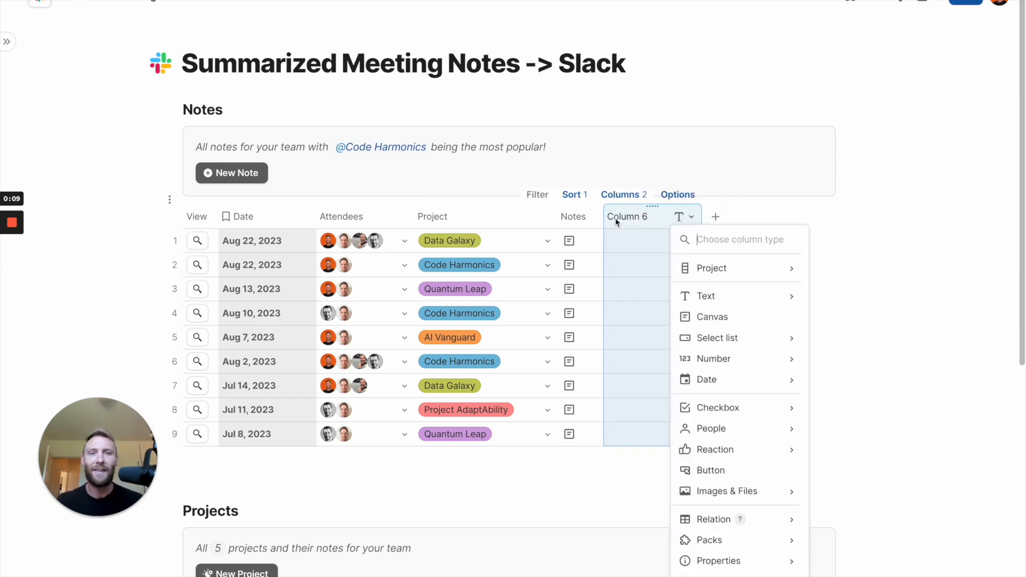
mouse_move(706, 295)
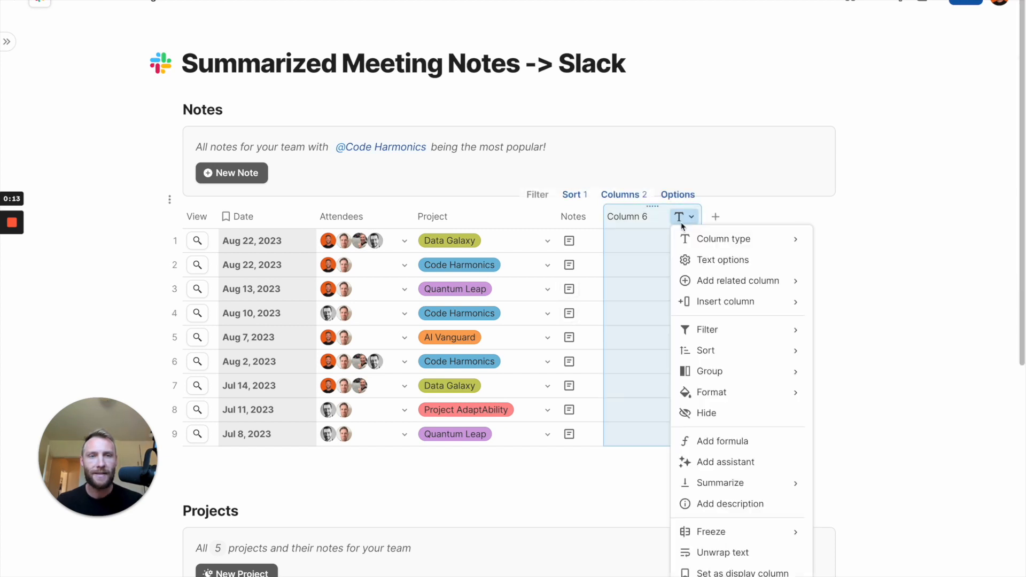
click(725, 462)
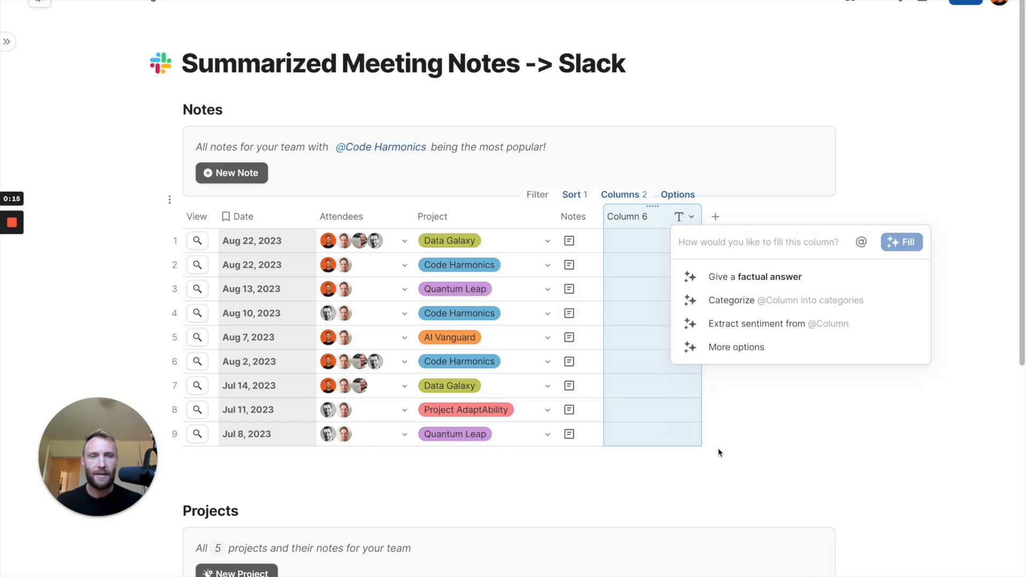
text(s)
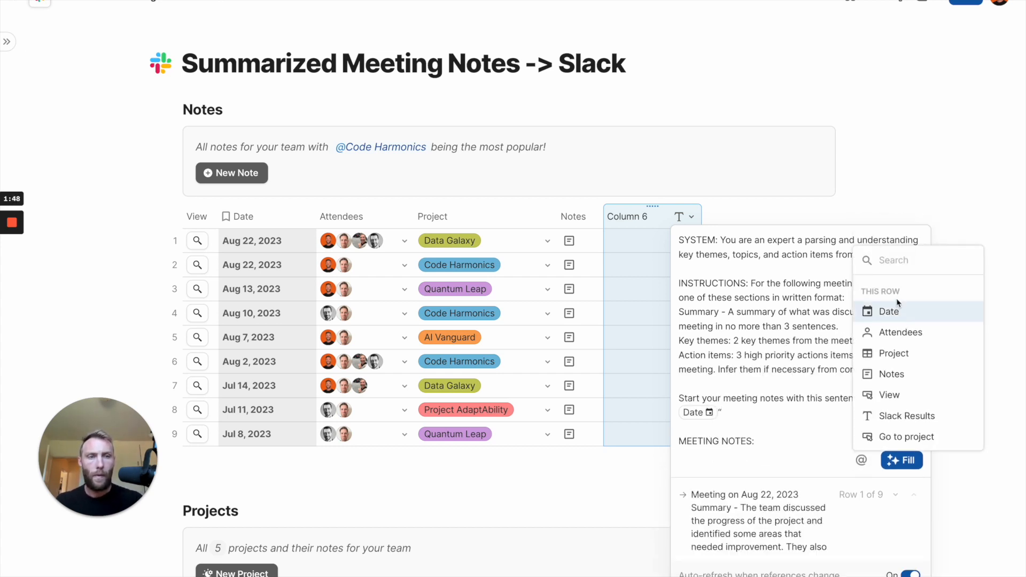
click(891, 373)
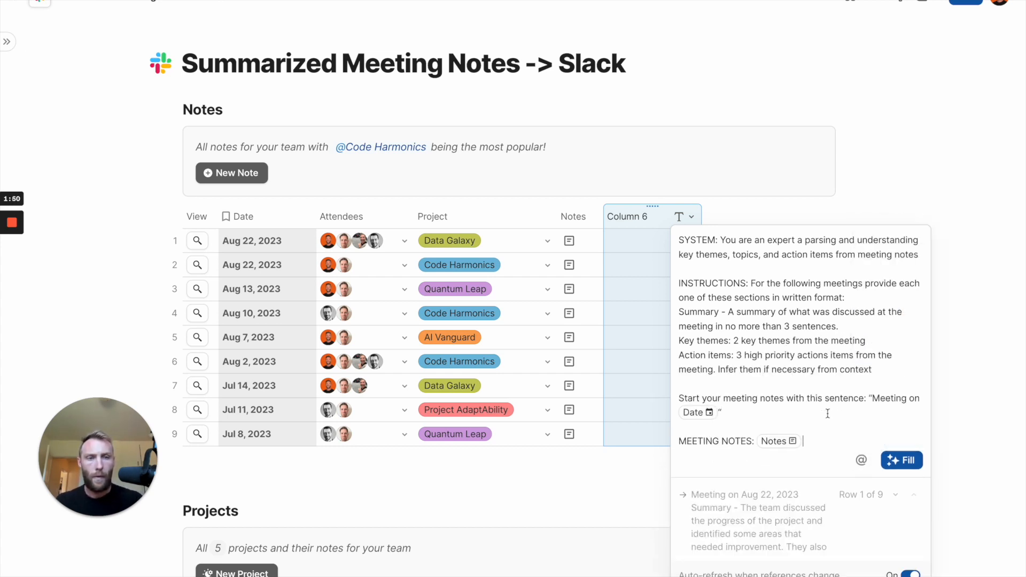
click(901, 460)
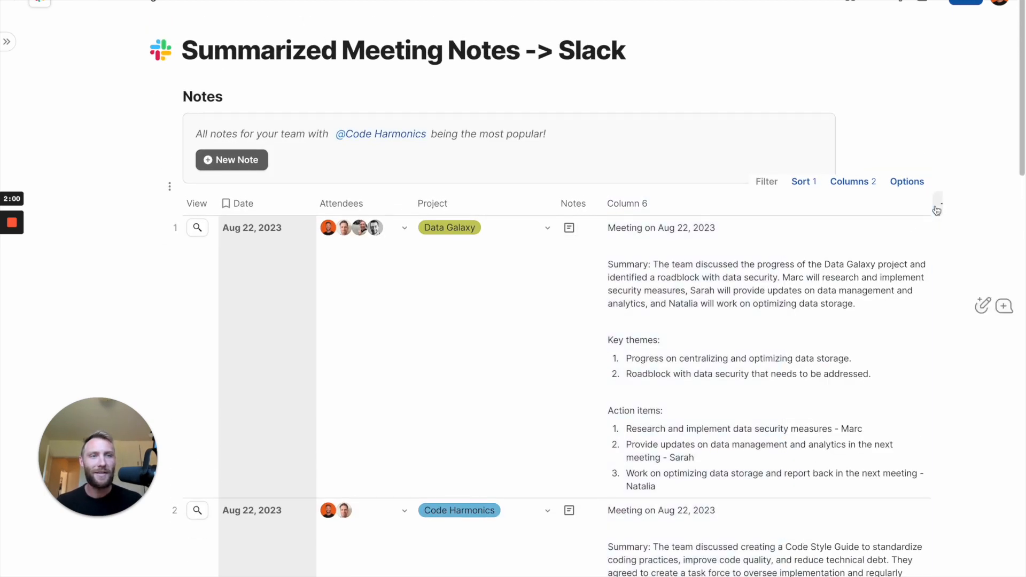
Make Column 7 a Slack 'Post message' button with content thisRow.Column 6
click(936, 208)
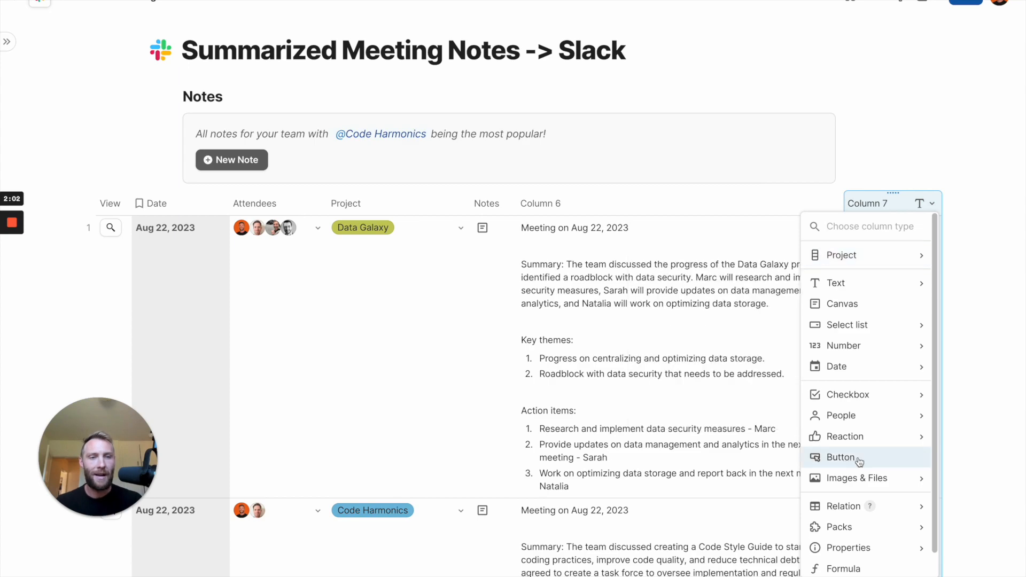
click(840, 457)
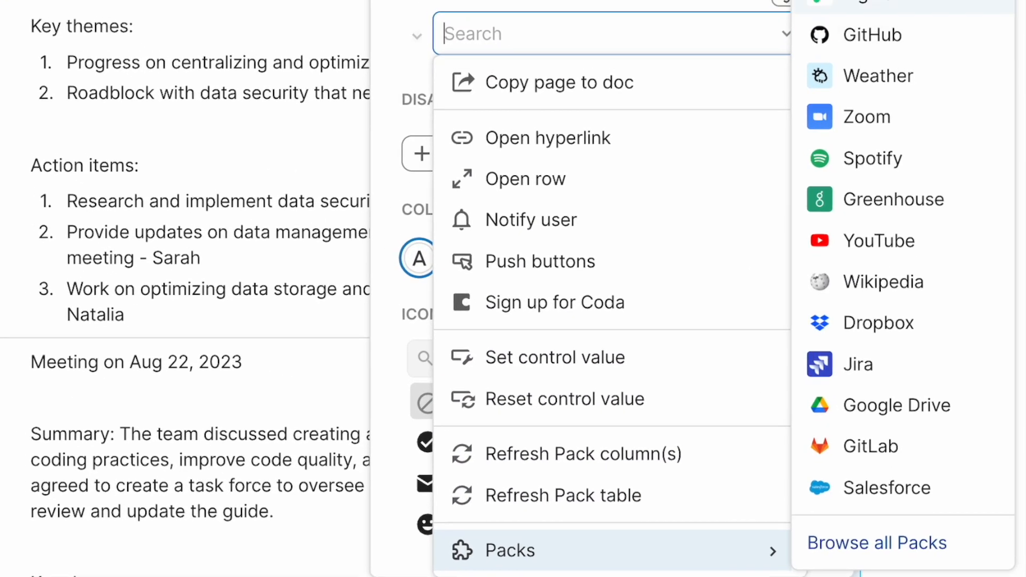
click(946, 215)
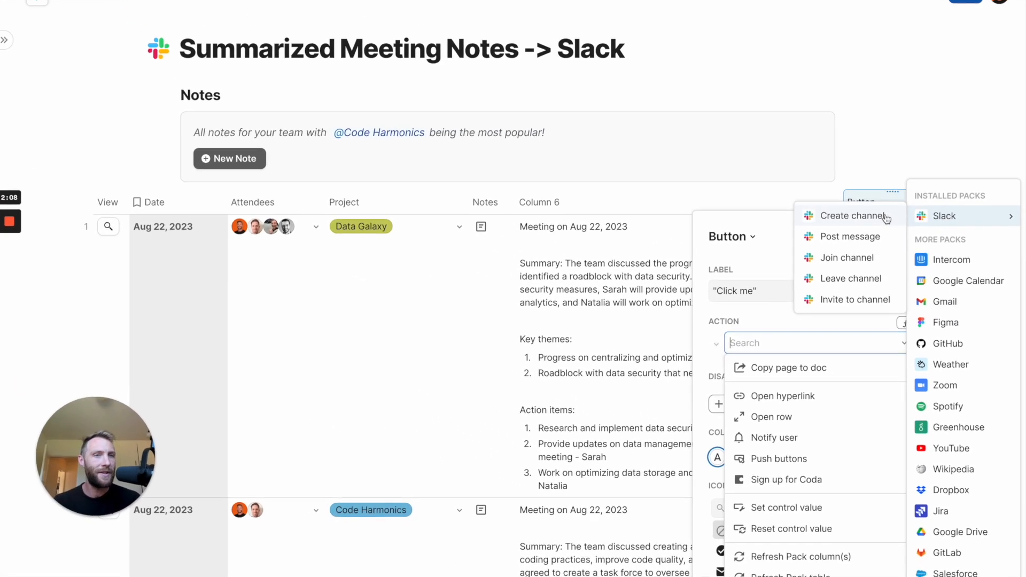
click(851, 236)
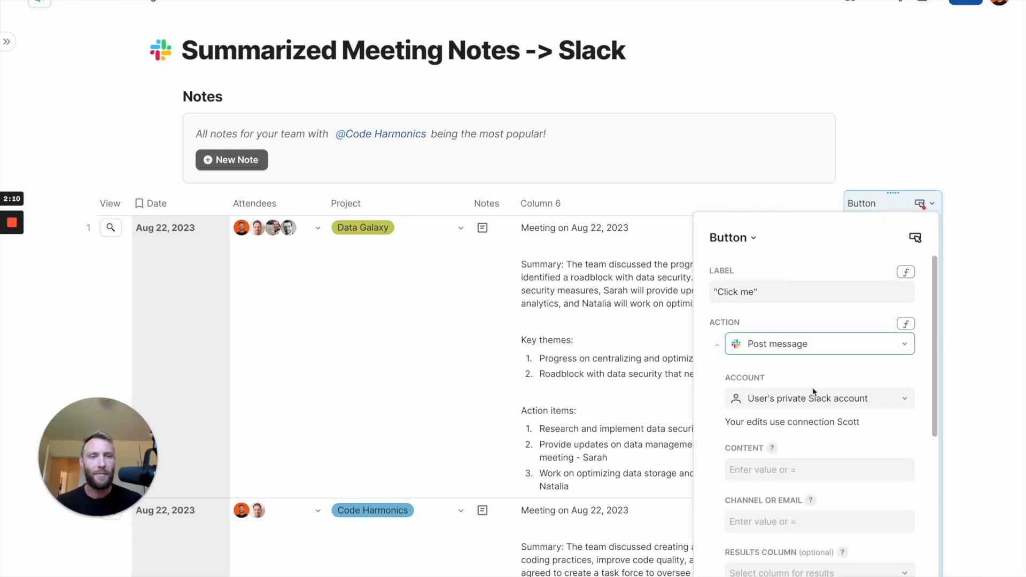
click(818, 469)
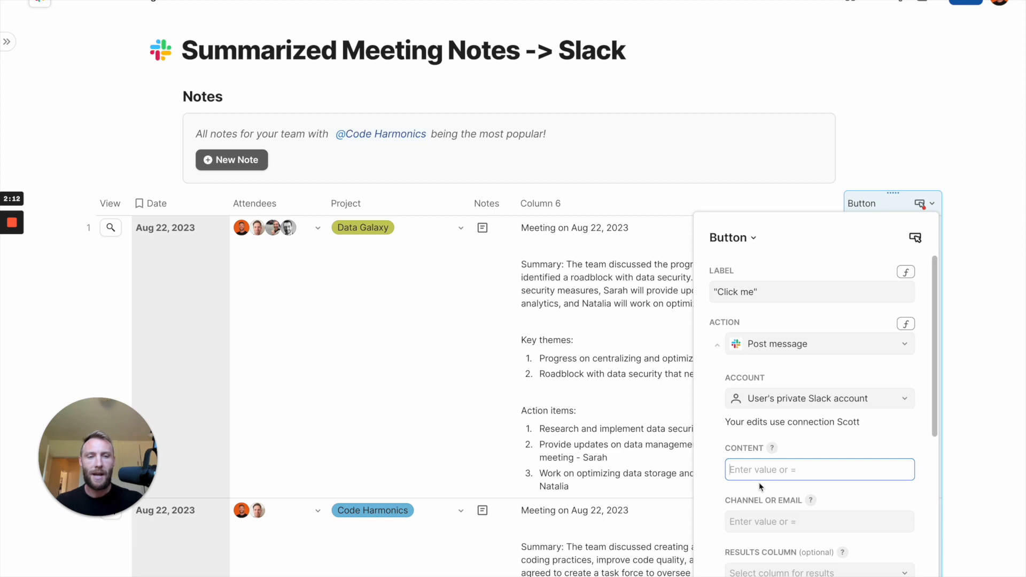
click(818, 469)
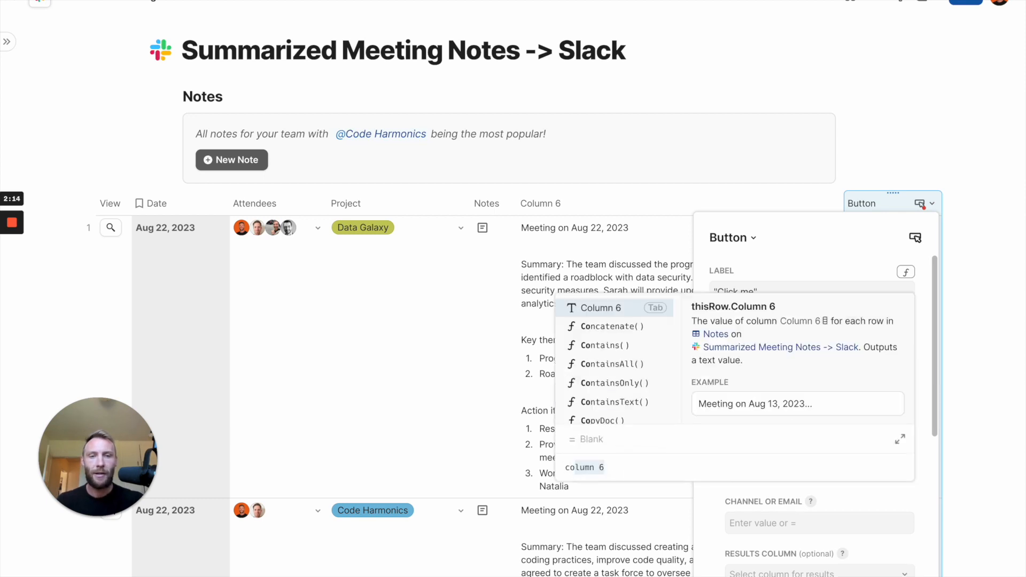
click(595, 307)
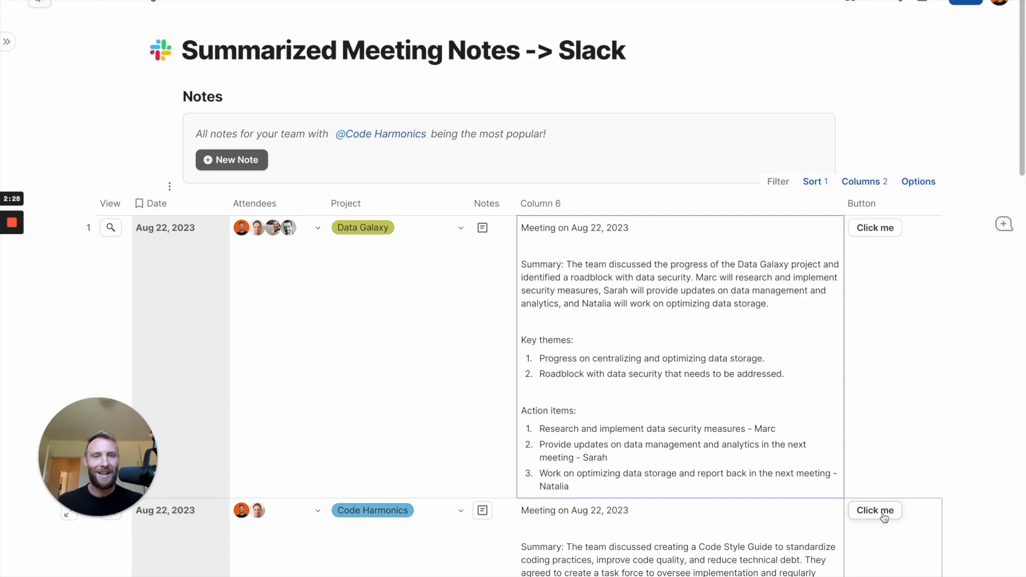
Switch to the Customer Reviews doc with its table of shoe reviews
click(875, 510)
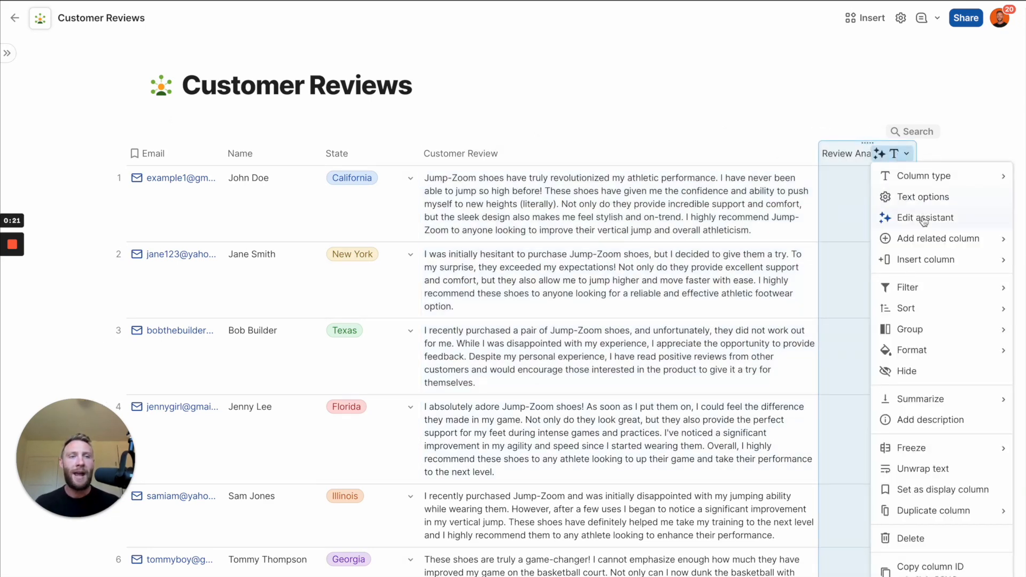
Edit the Review Analysis prompt to reference Customer Review and fill 1–5 ratings
click(924, 217)
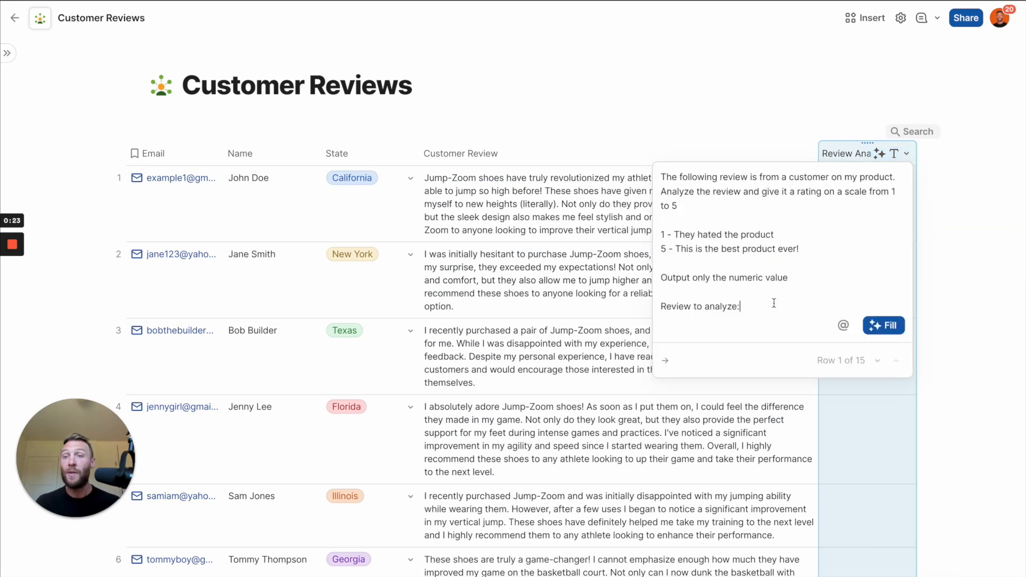
click(883, 326)
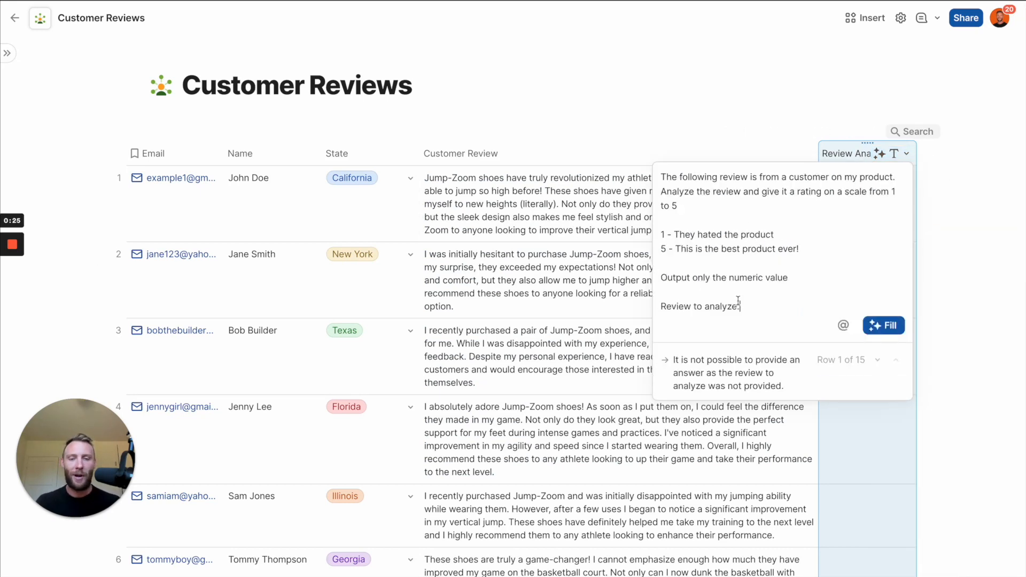
click(842, 325)
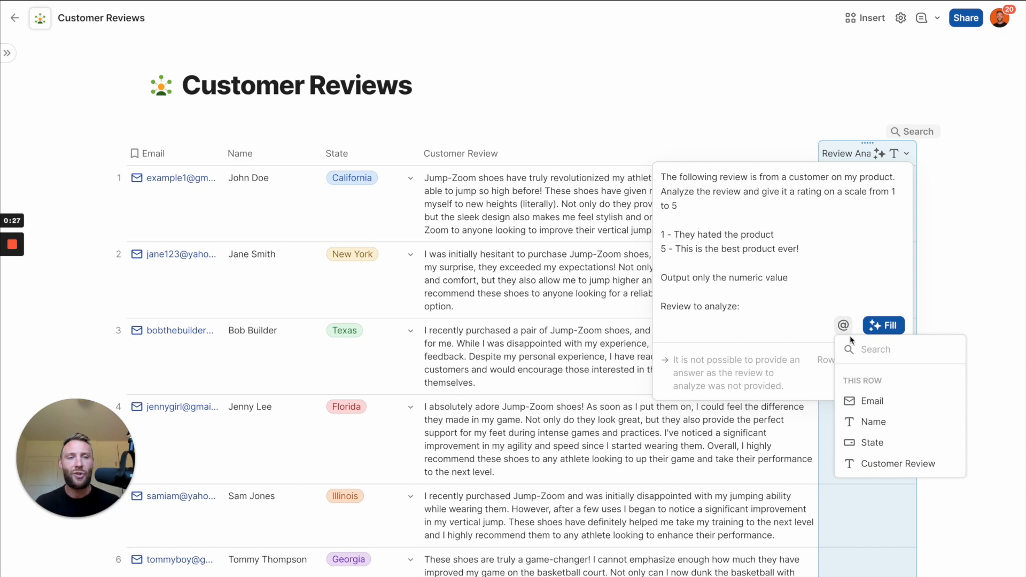
click(897, 463)
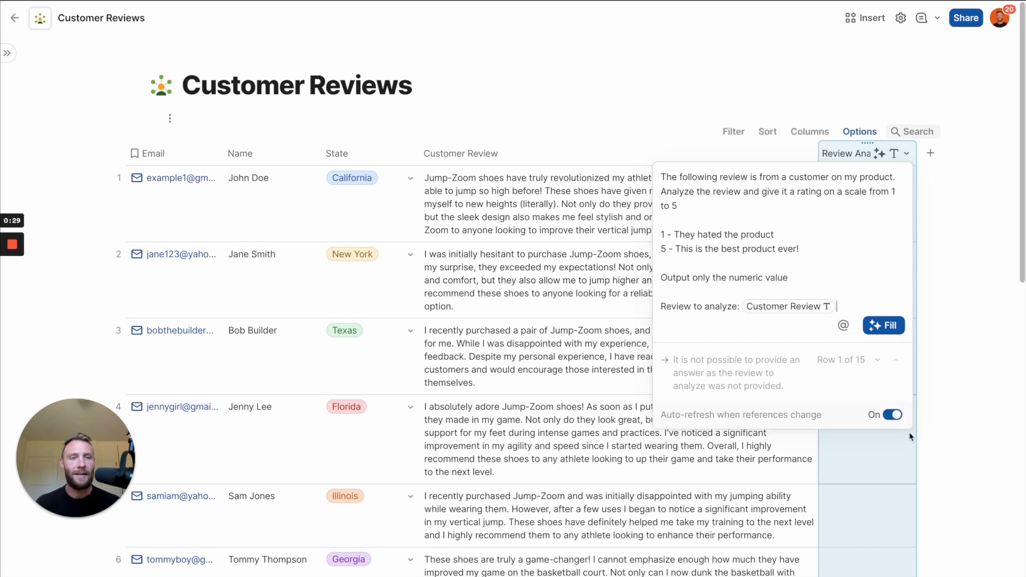
click(883, 326)
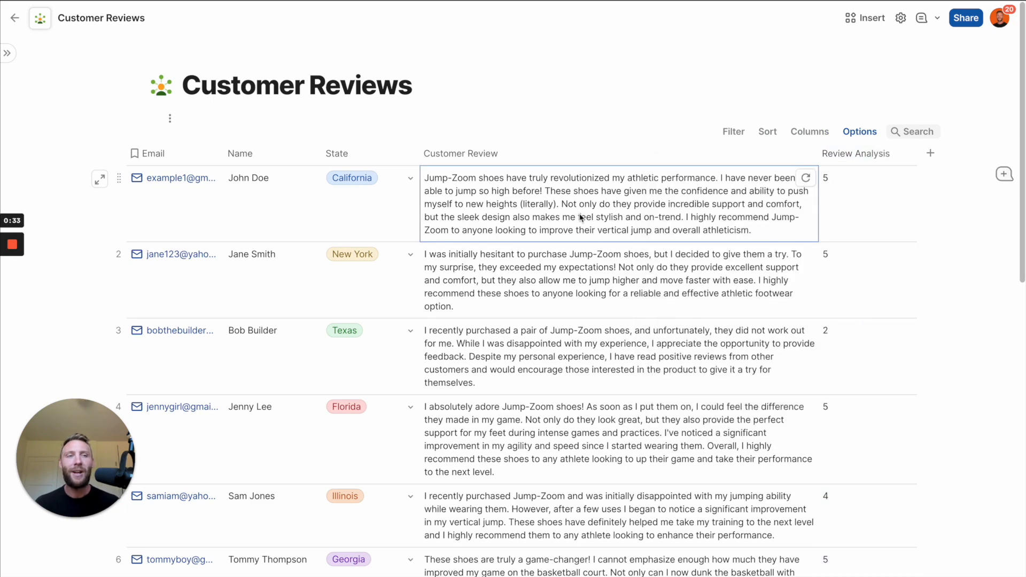
click(807, 153)
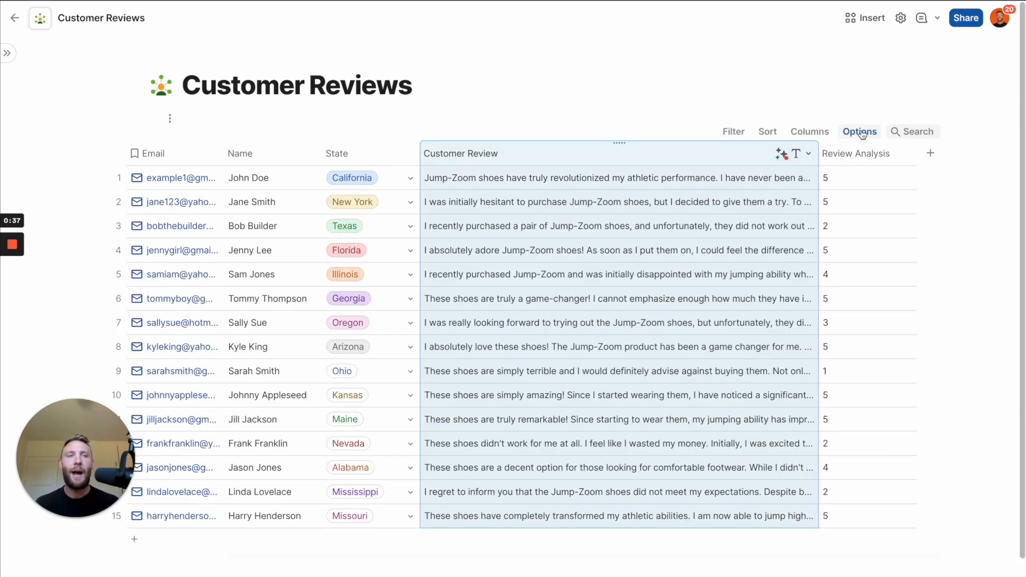
Add a conditional format rule on Review Analysis with the white-to-yellow colour scale
click(859, 131)
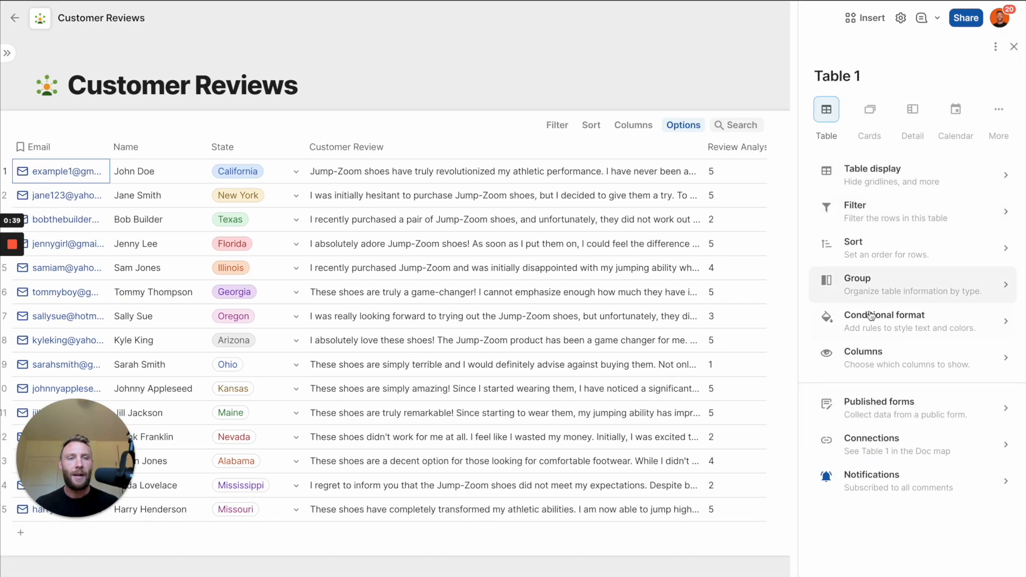
click(887, 321)
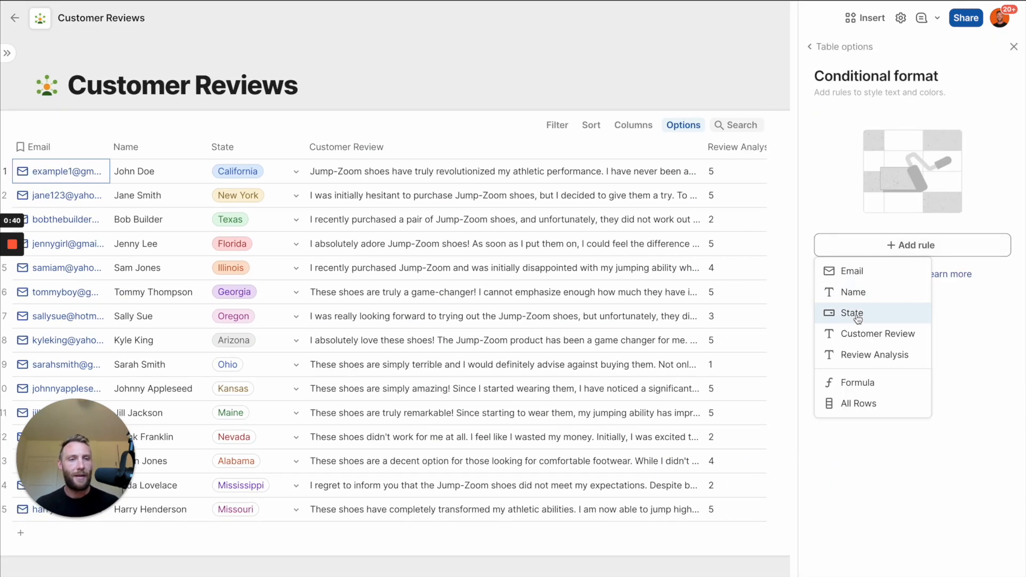
mouse_move(876, 333)
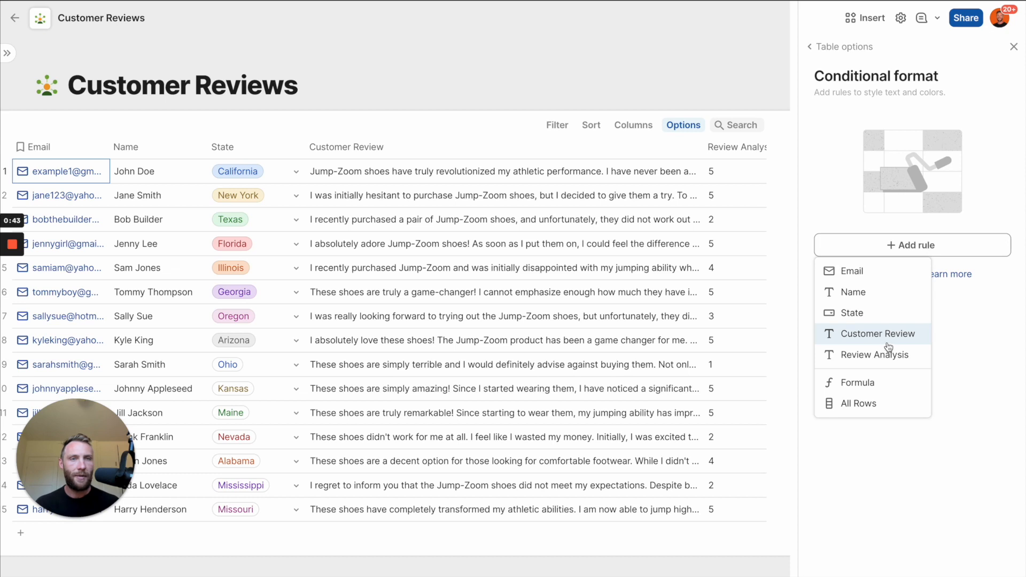
click(877, 354)
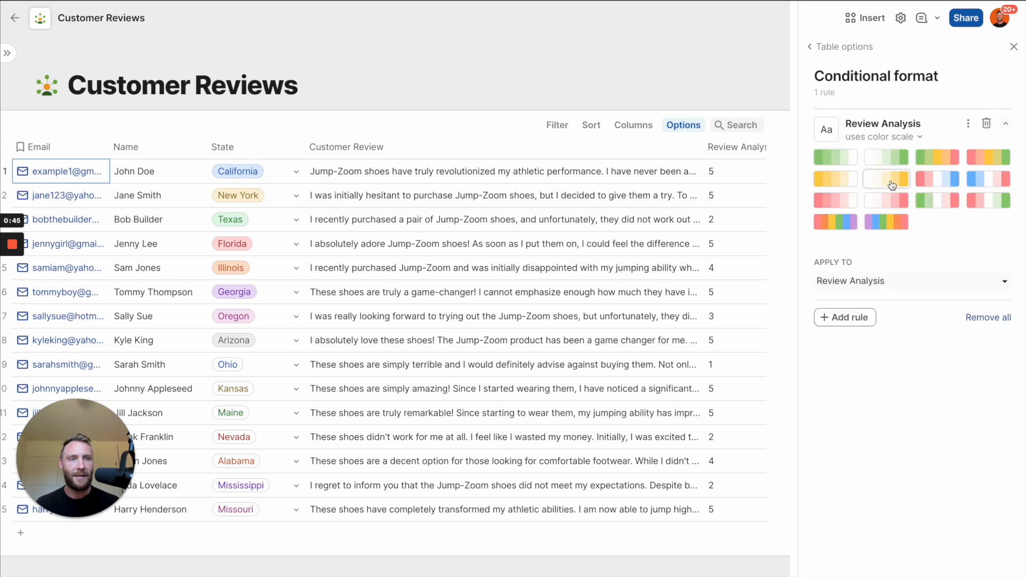
click(886, 179)
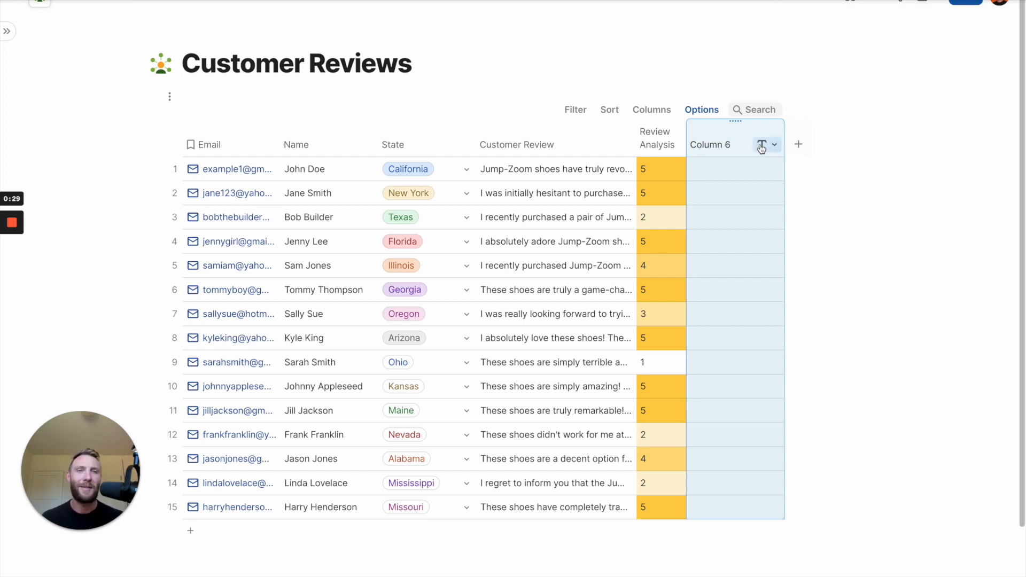
Write a Column 6 AI prompt using Customer Review and Name, and fill every row
text(The following is a customer review of my product Jump-Zoom.)
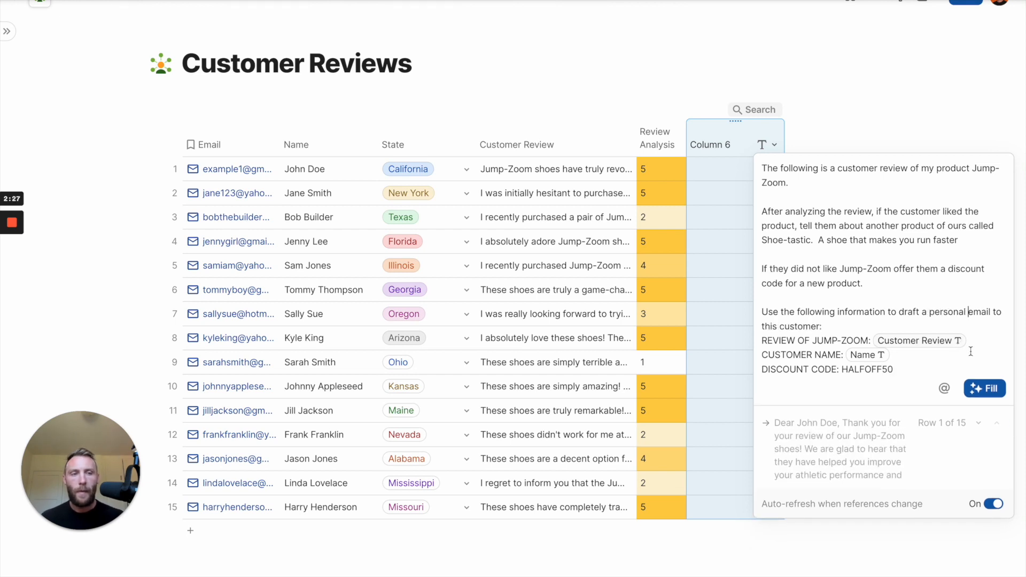
click(984, 387)
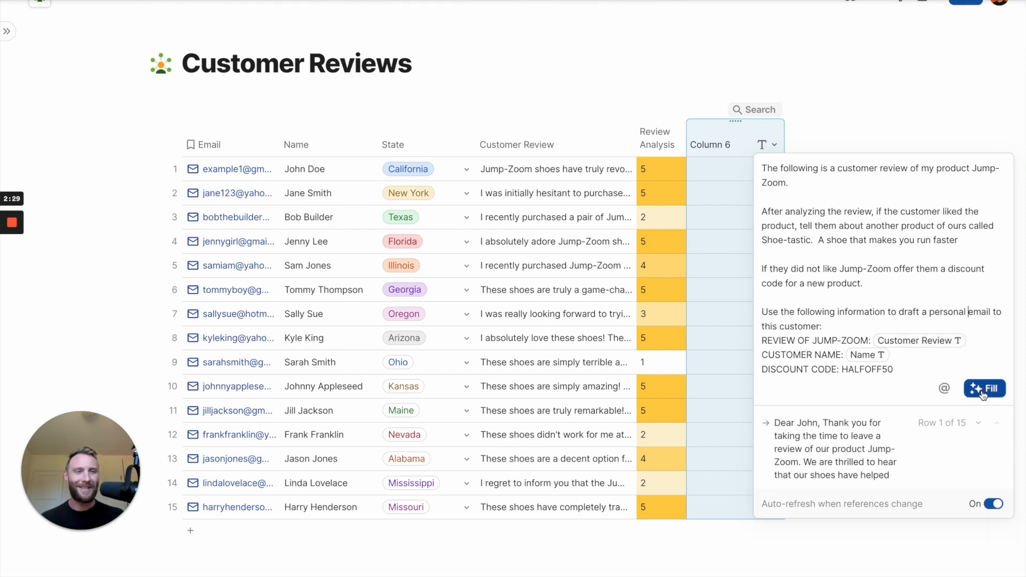
click(984, 387)
text(Drafted Email)
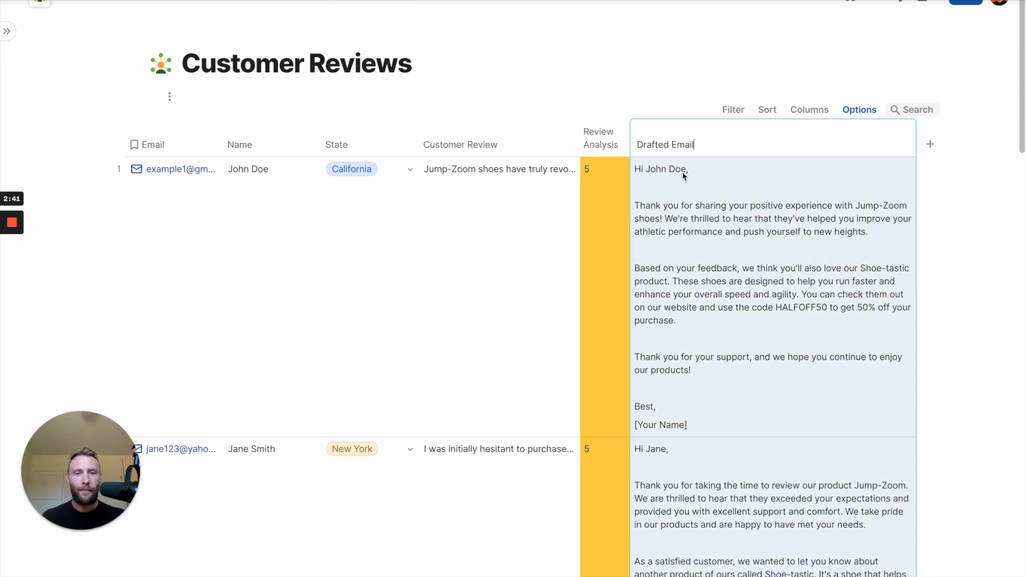
scroll(down, 3)
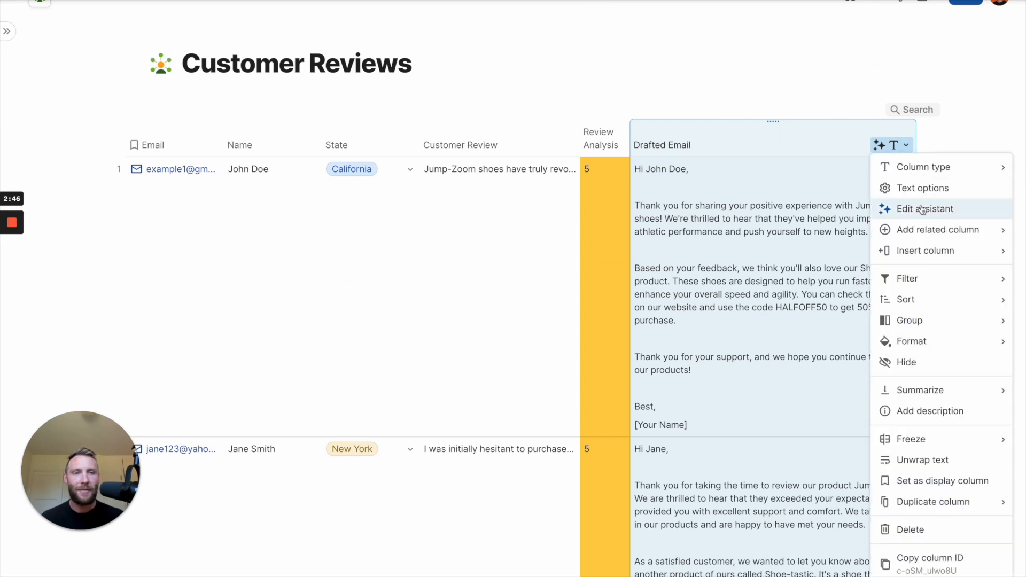
Add 'MY NAME: Shoe Company' to the Drafted Email prompt and refill the column
click(921, 209)
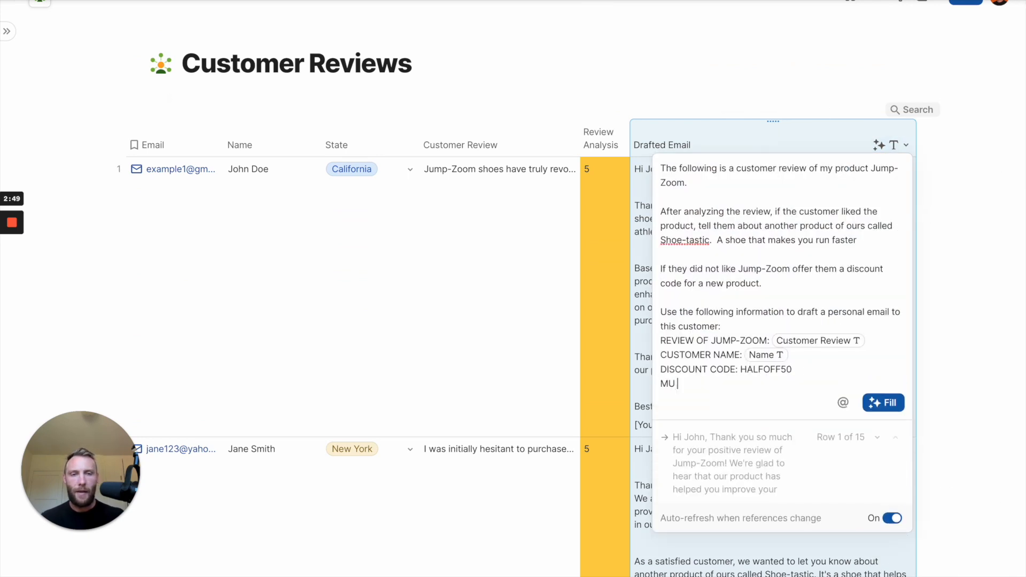
text(Y NAME:)
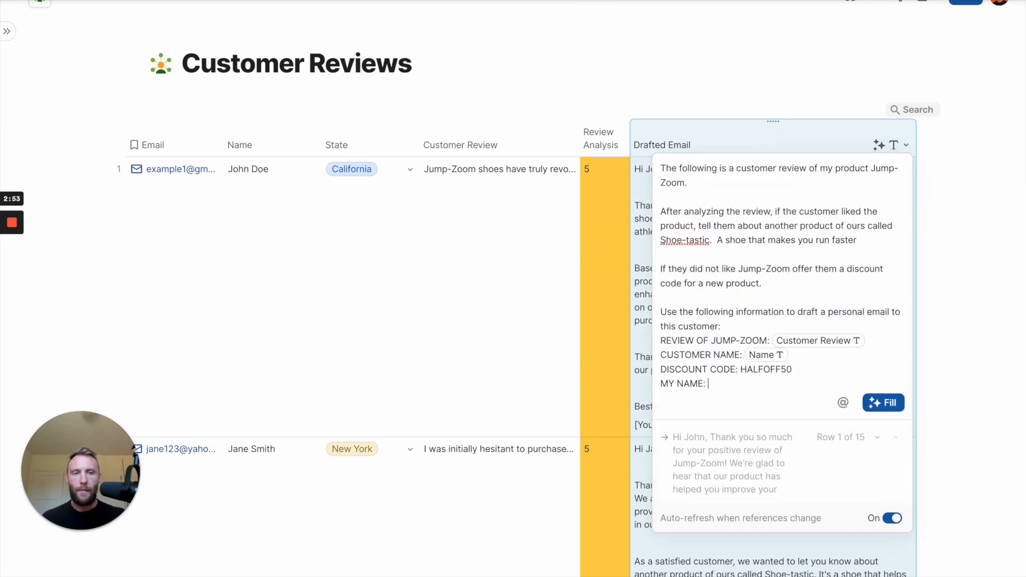
text(Shoe Company)
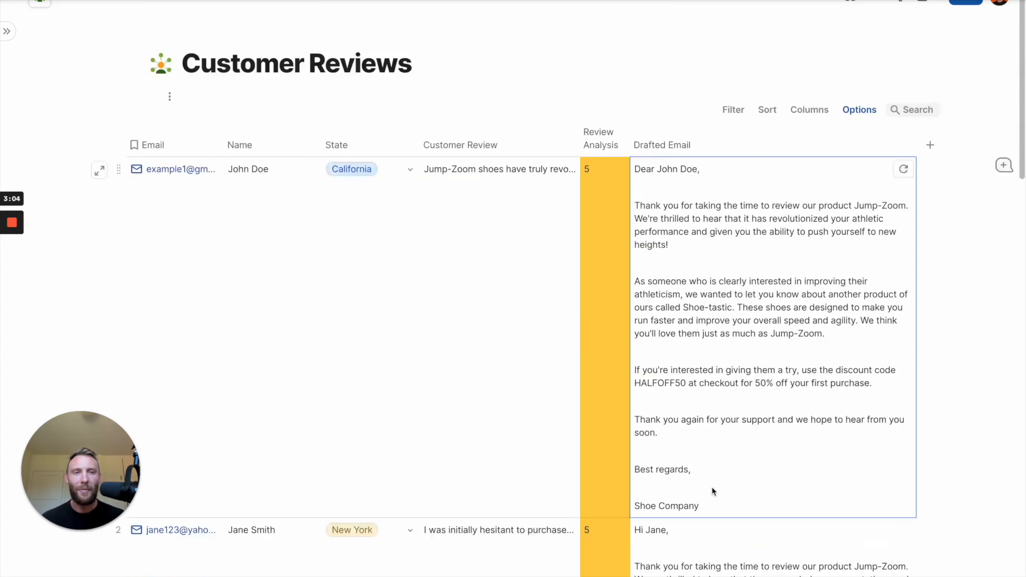
click(929, 144)
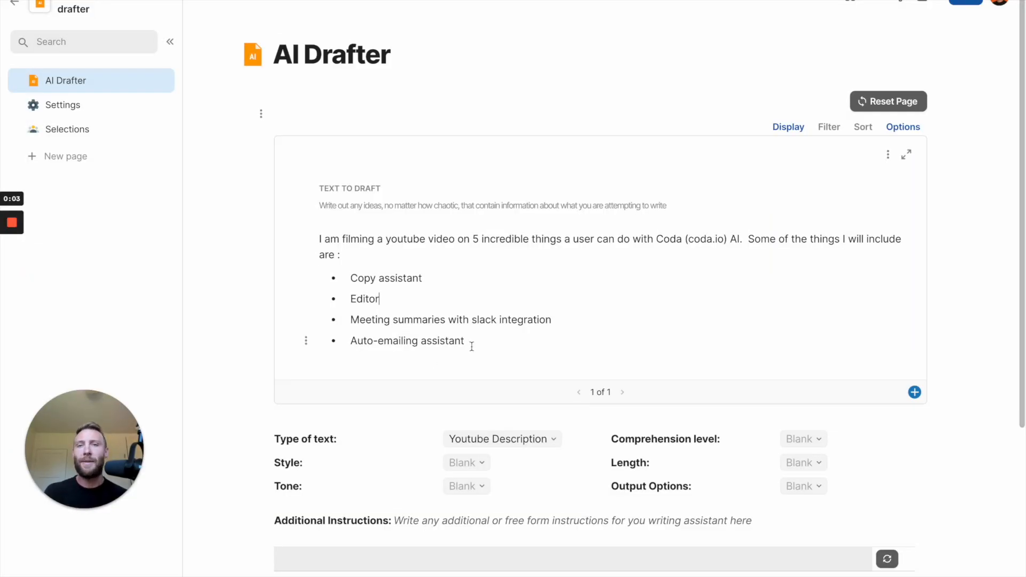
Set the YouTube description style to Informal and draft the writing
scroll(down, 3)
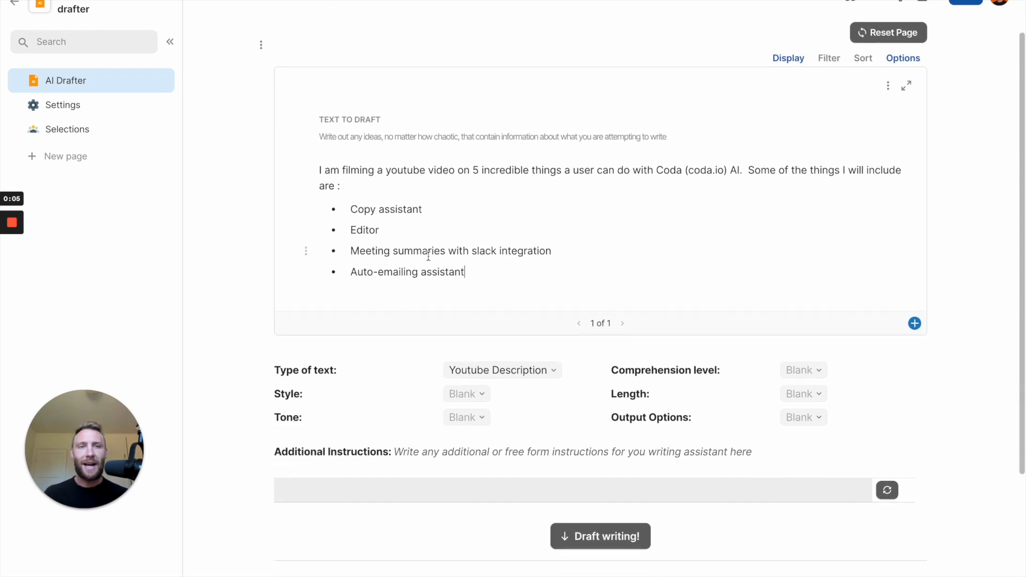
scroll(down, 3)
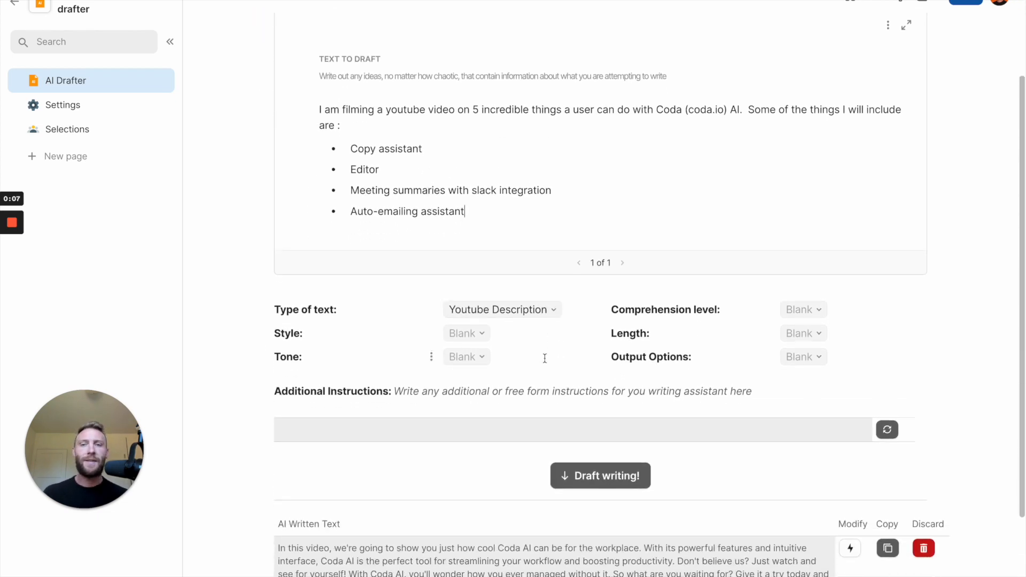
click(465, 332)
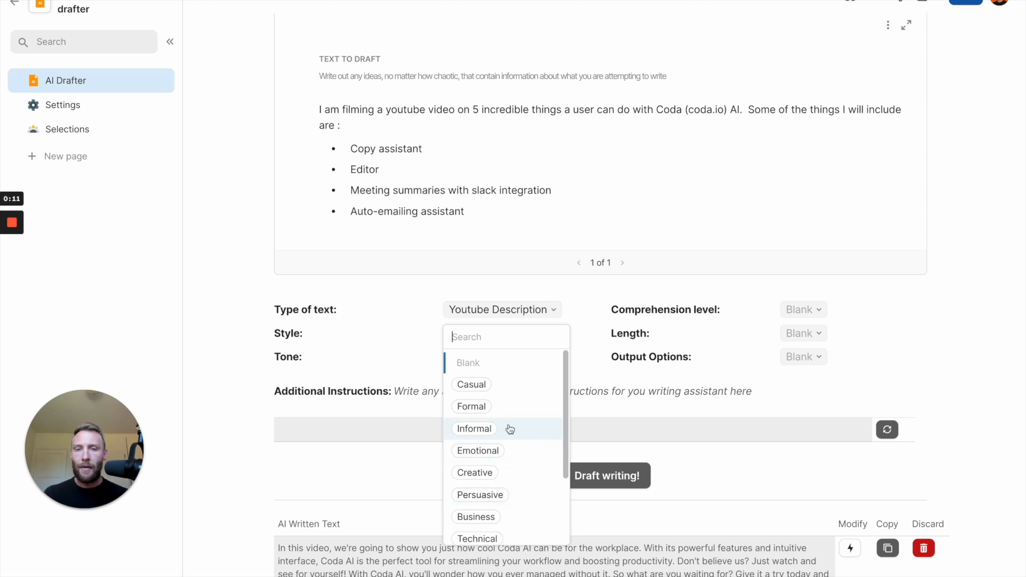
click(474, 428)
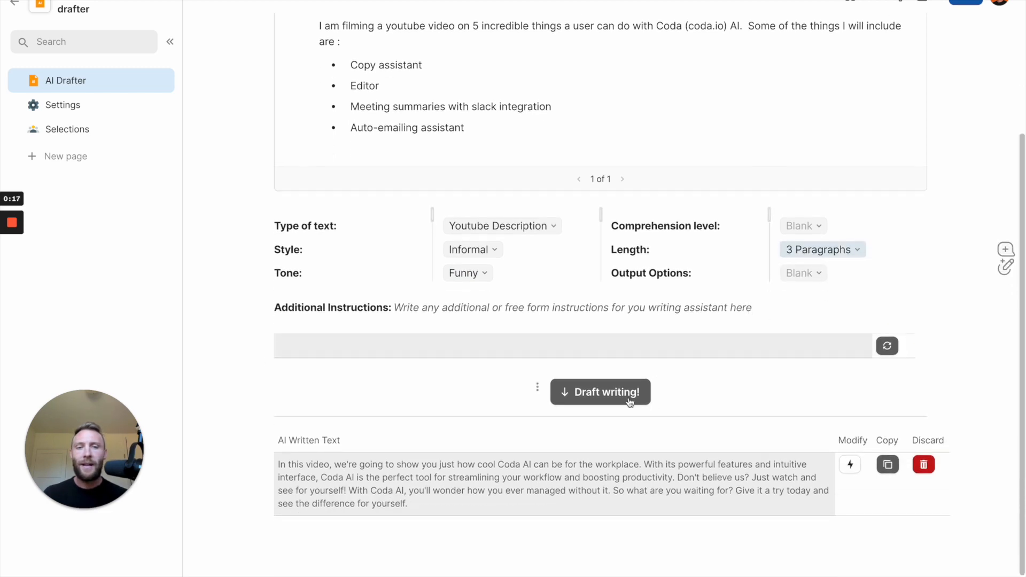
click(600, 391)
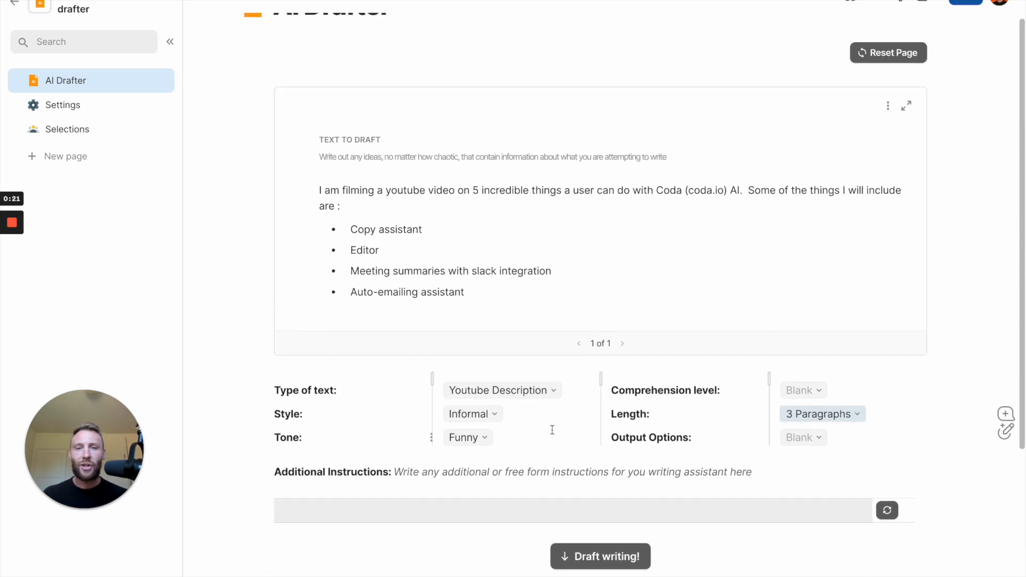
Change the draft length to 1 Paragraph and the tone to Enthusiastic
click(821, 414)
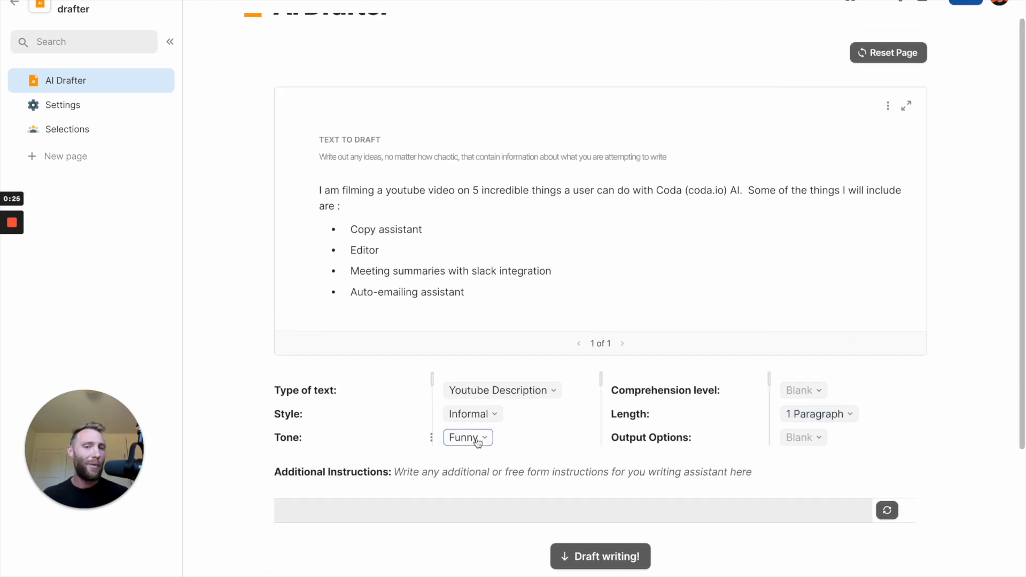
click(467, 437)
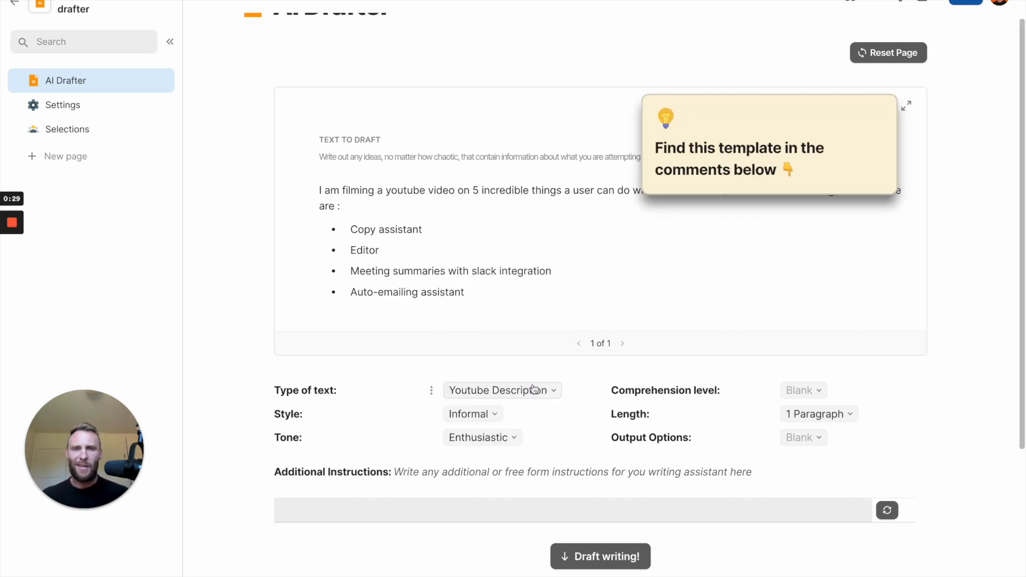
click(599, 556)
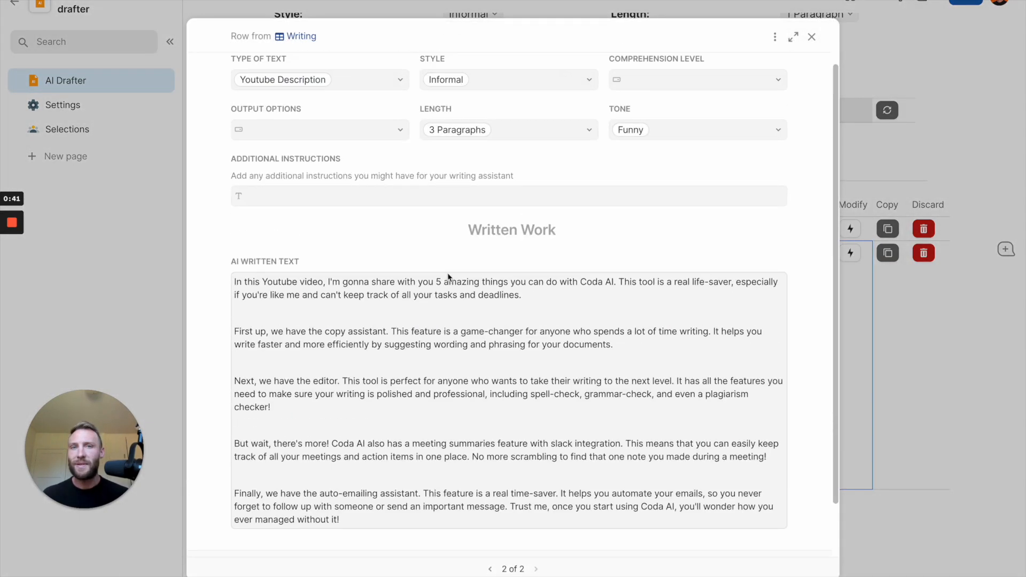
Set the second AI Written Text draft's Style to Persuasive
click(508, 79)
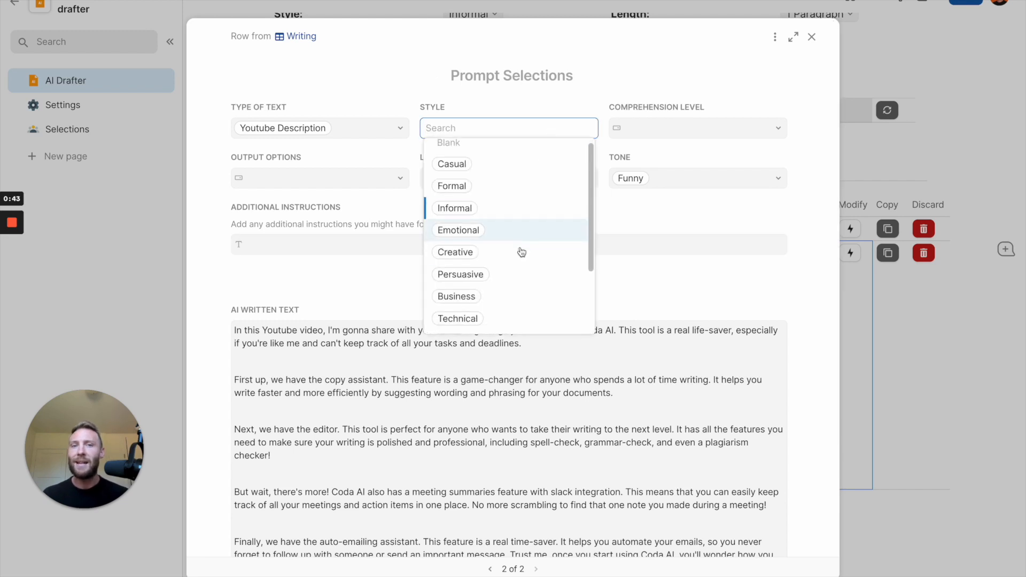
click(460, 275)
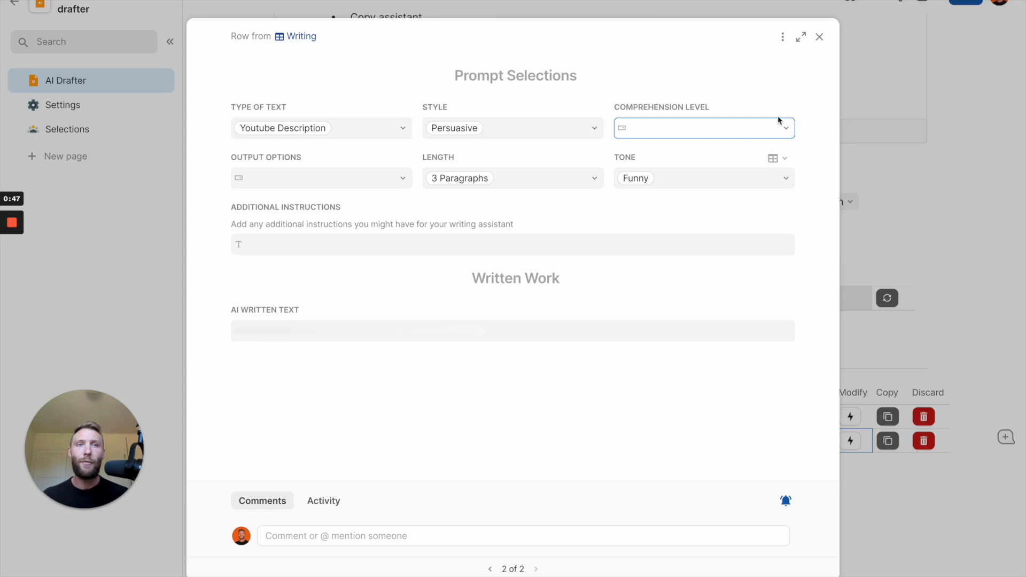
click(818, 36)
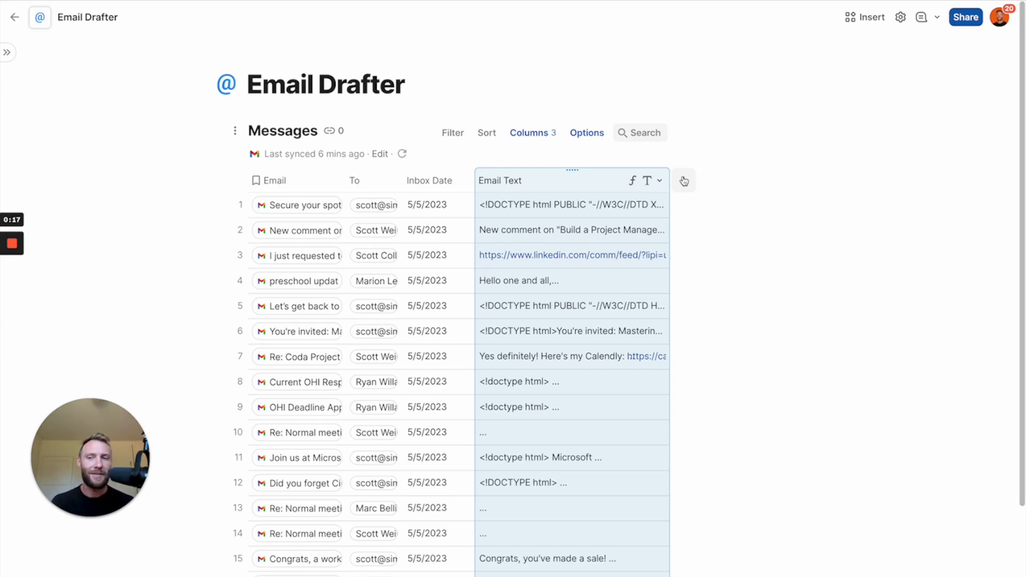
Add an AI column answering YES or NO from Email Text, with no other words
click(682, 181)
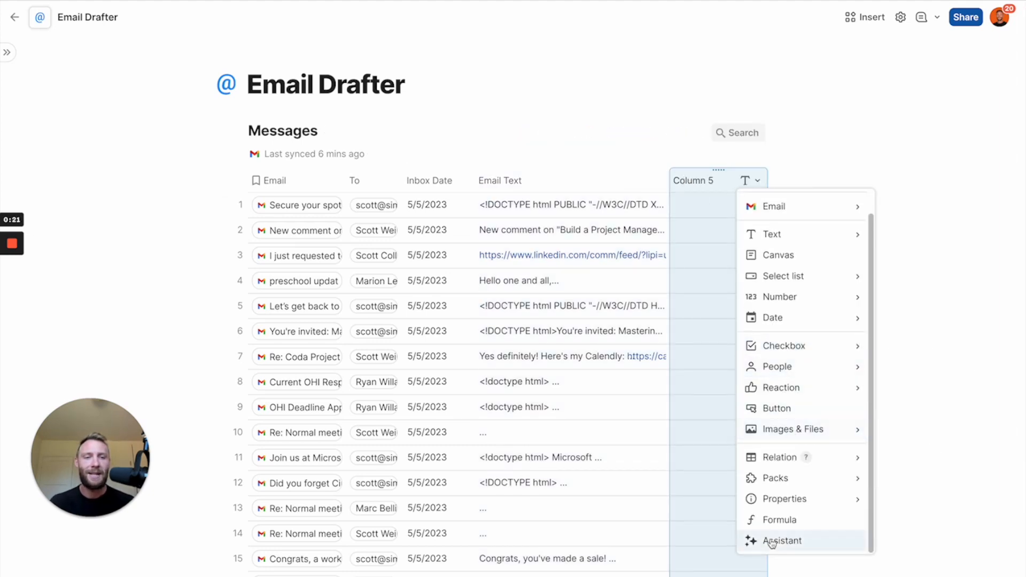
click(781, 540)
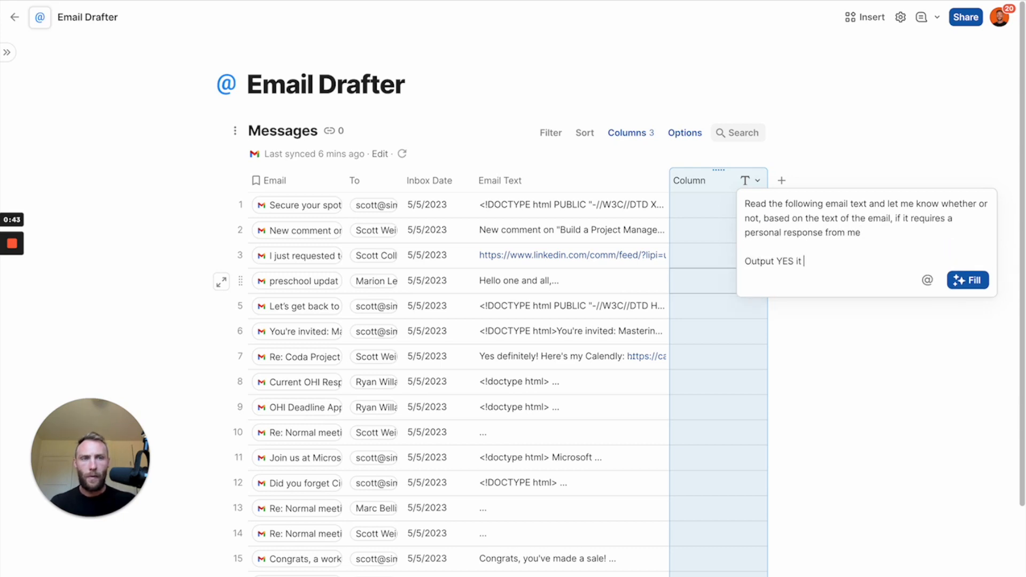
text(if it does and NO if it does not.  Do not include any other words in your response)
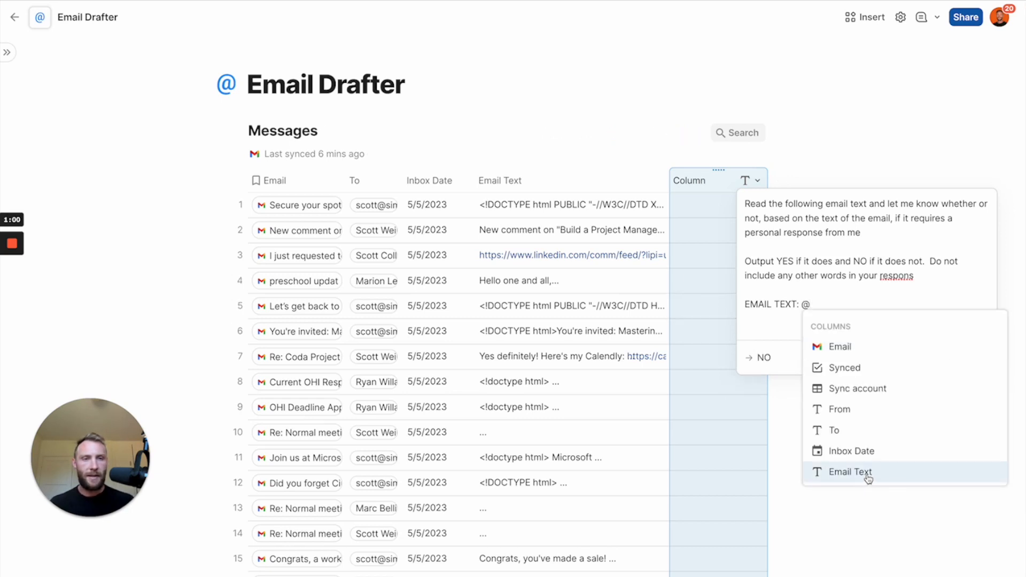
click(851, 471)
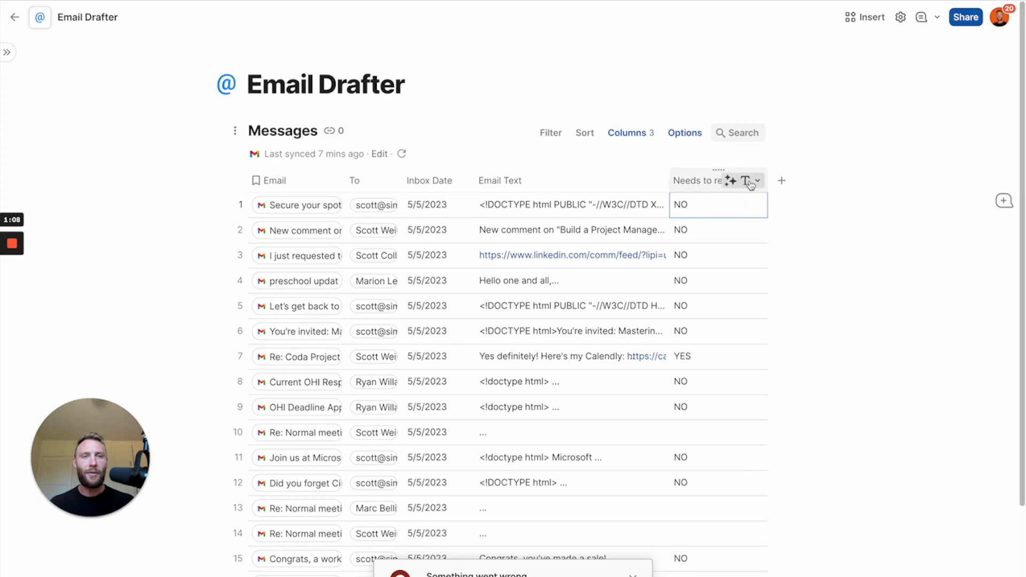
Add the Needs to respond column to the filter bar to show only YES emails
click(753, 181)
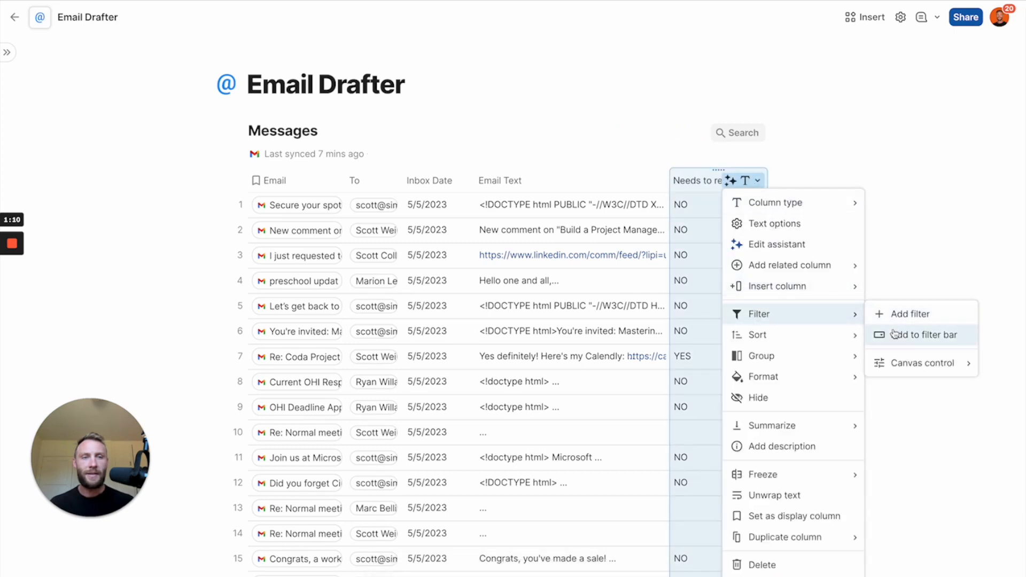
click(920, 335)
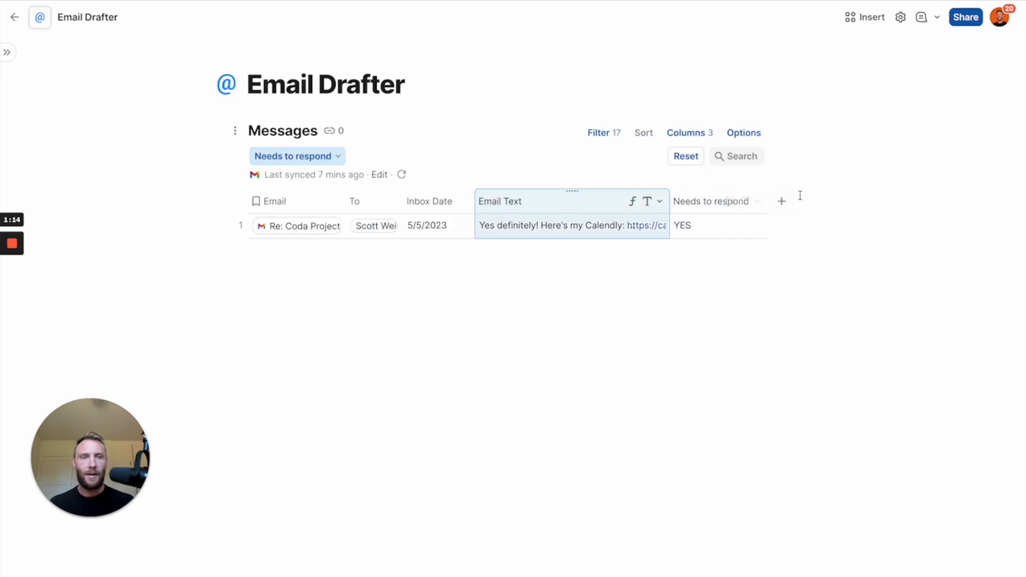
text(Draft A Response)
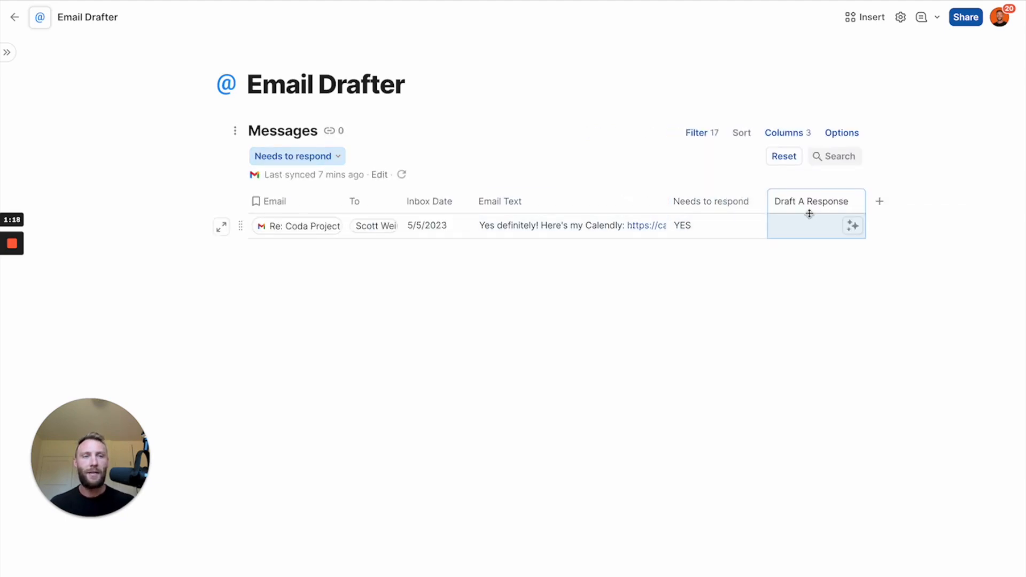
Prompt Draft A Response to write a personal reply to the email, then fill and keep
click(853, 201)
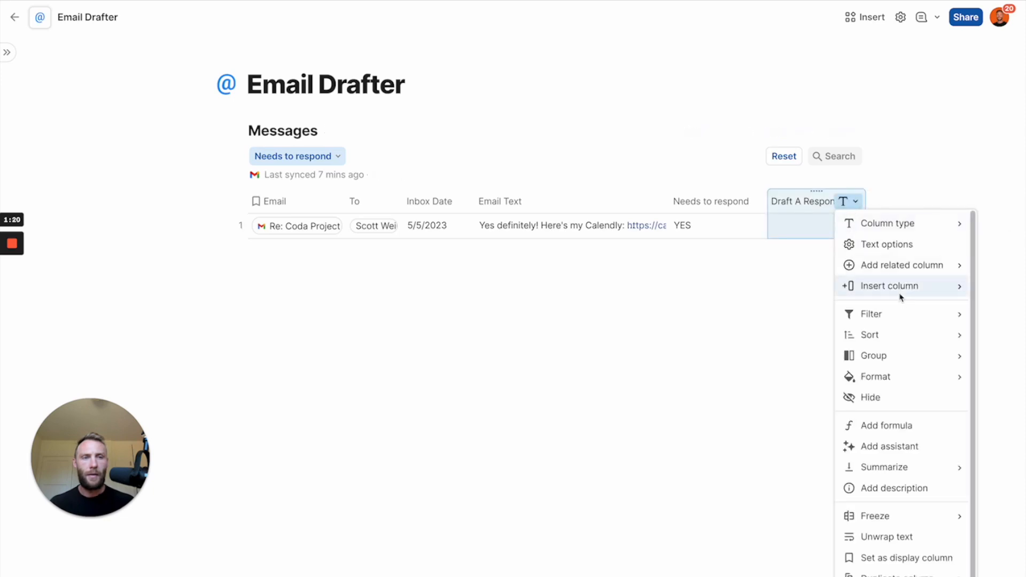
click(890, 446)
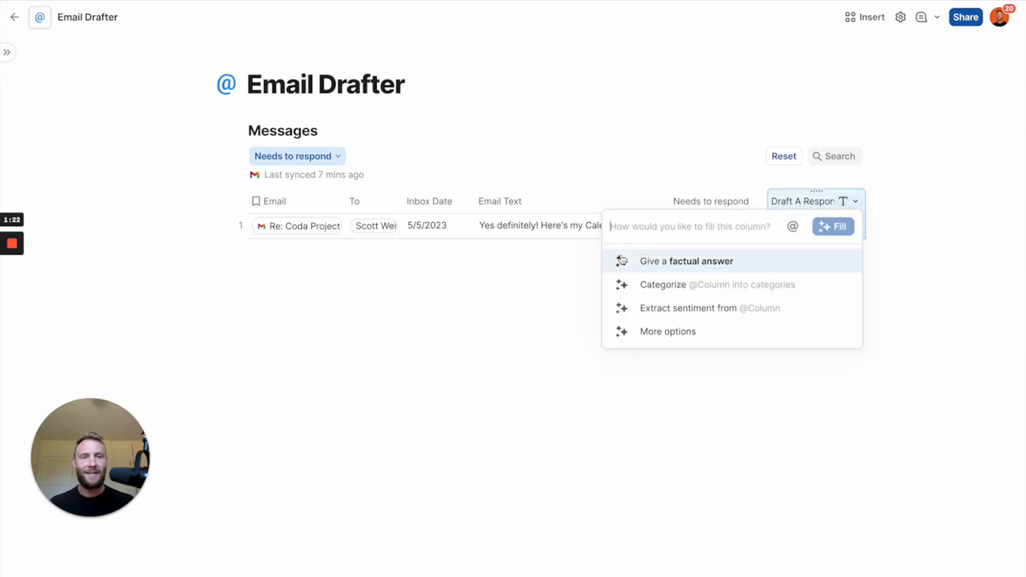
text(Draft a personal response to the following email I received)
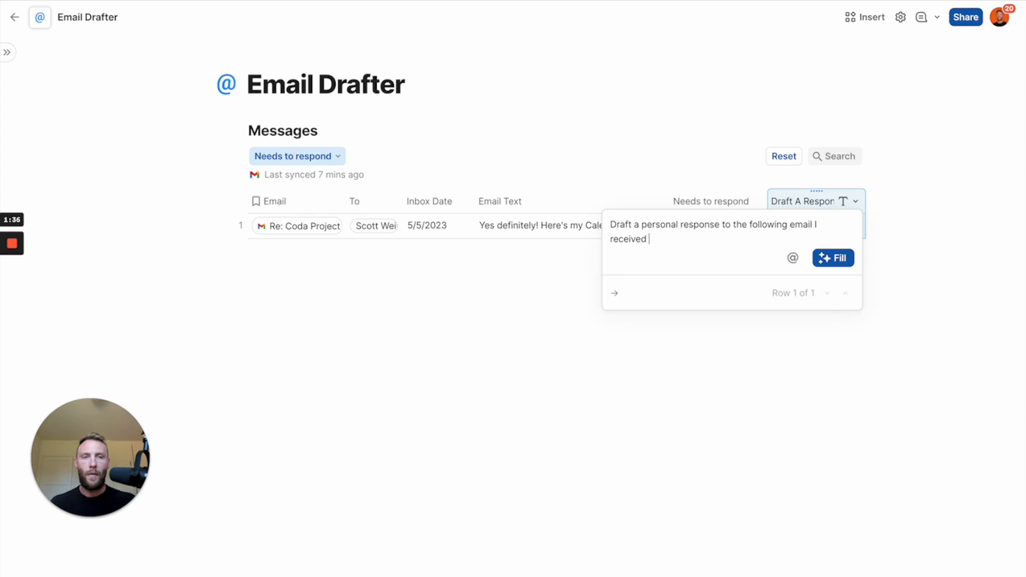
text(including relevant info if necessary:)
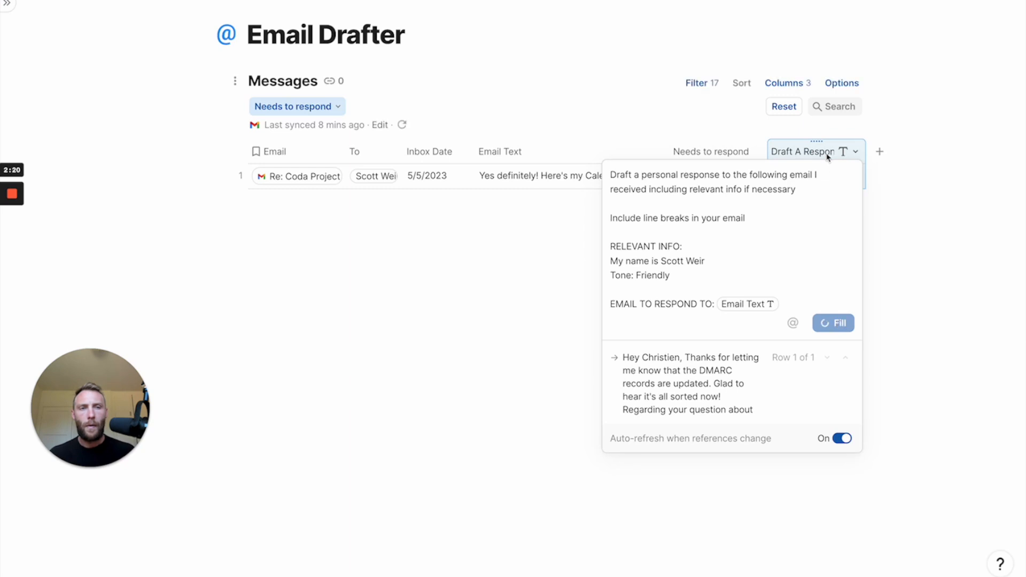
click(833, 323)
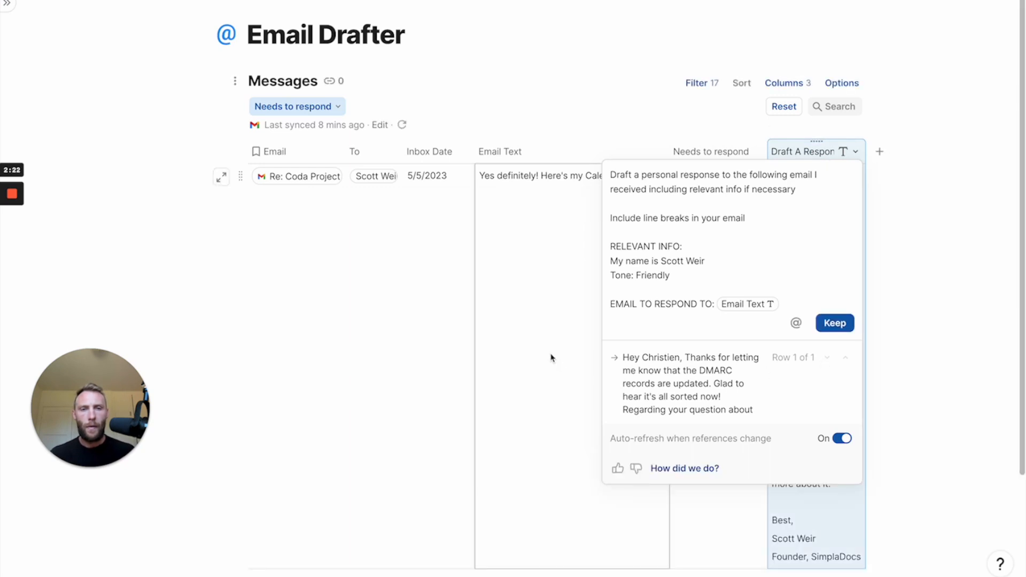
click(834, 323)
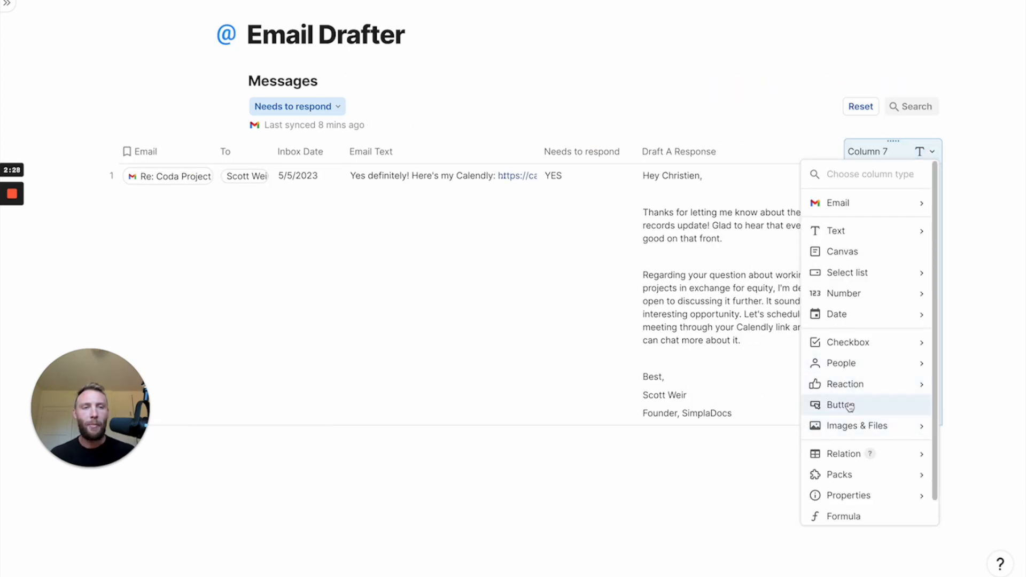
Make column 7 a Gmail send-email button: To From.Email, subject 'A response', content Draft A Response
click(840, 405)
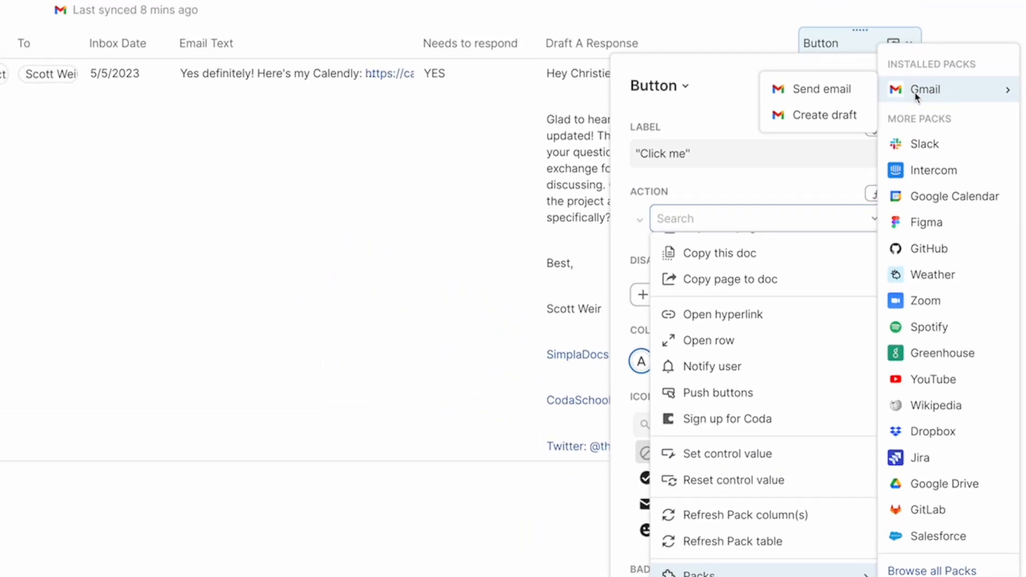
click(818, 89)
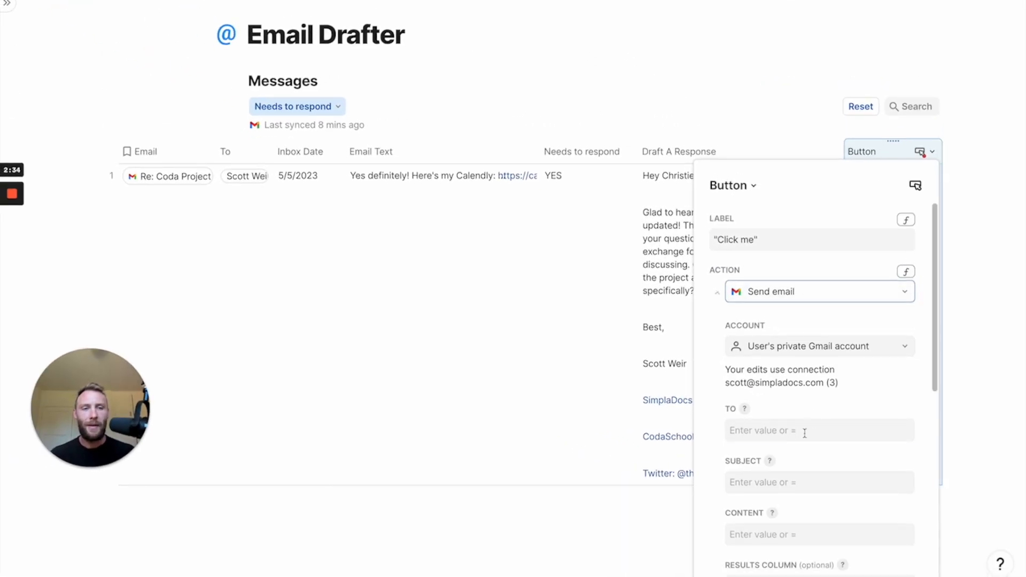
click(818, 431)
text(From.Email)
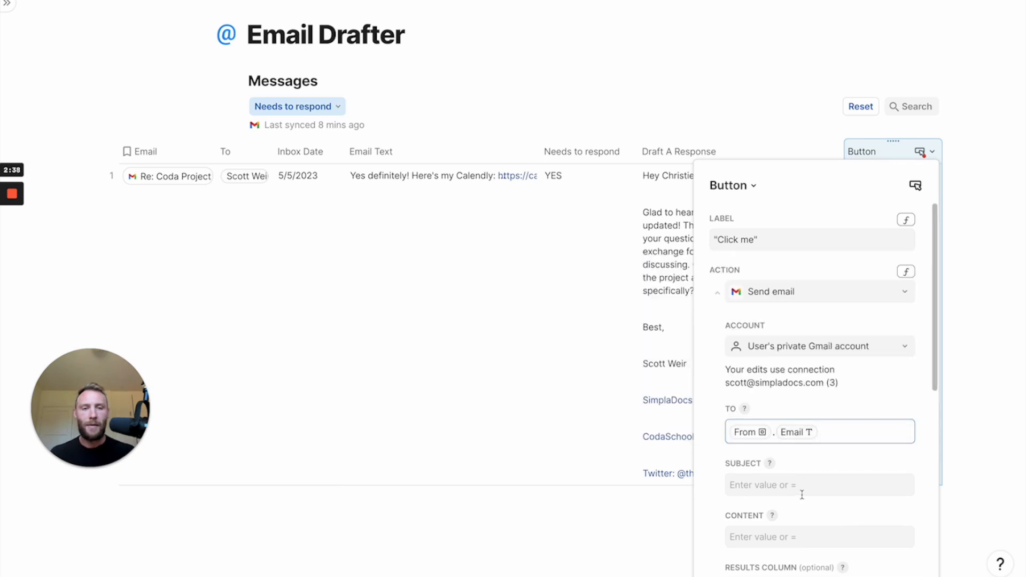
click(818, 485)
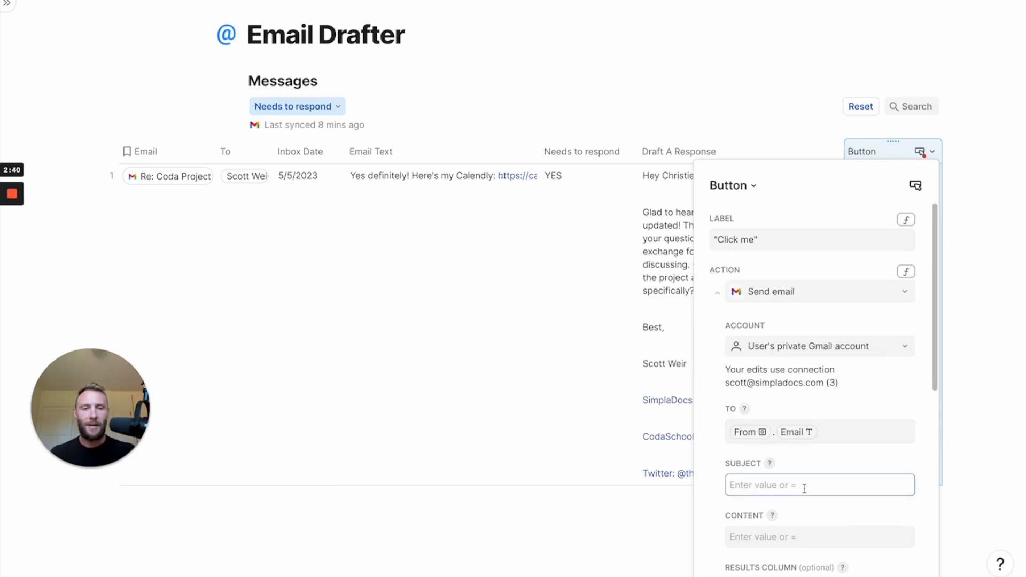
text(A response")
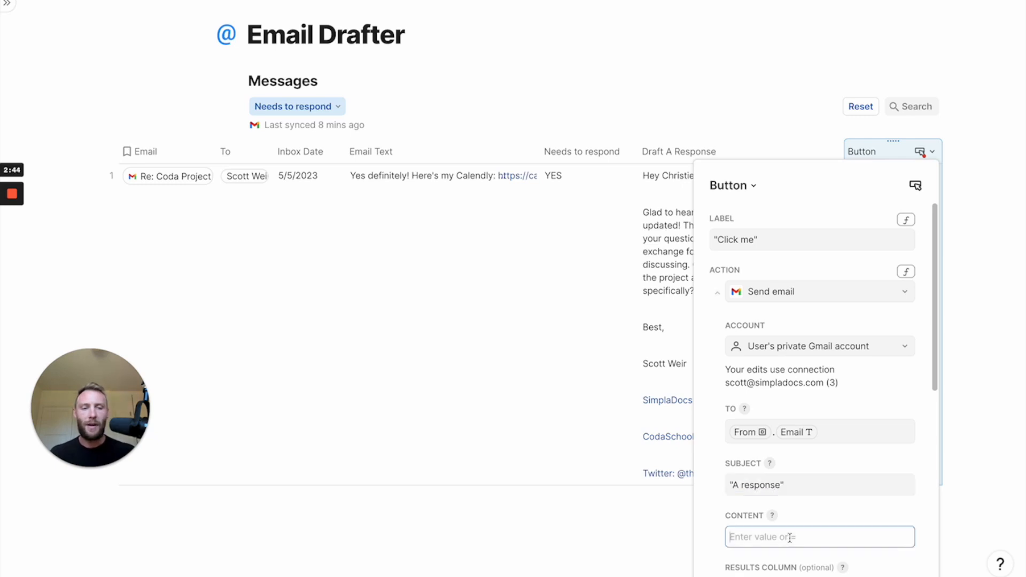
click(818, 536)
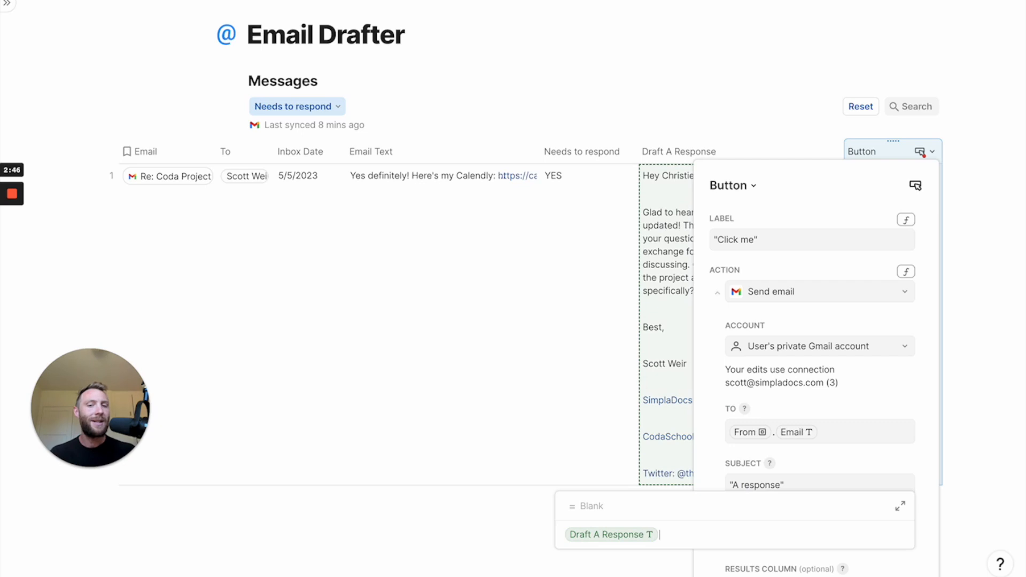